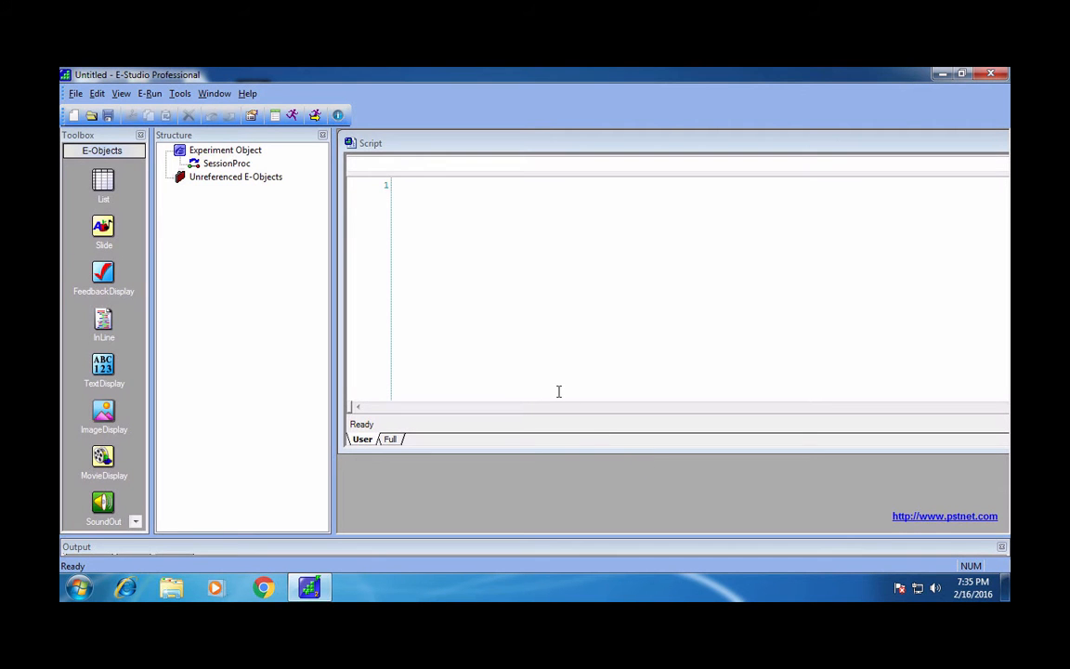
{"action": "mouse_move", "coordinate": [499, 281]}
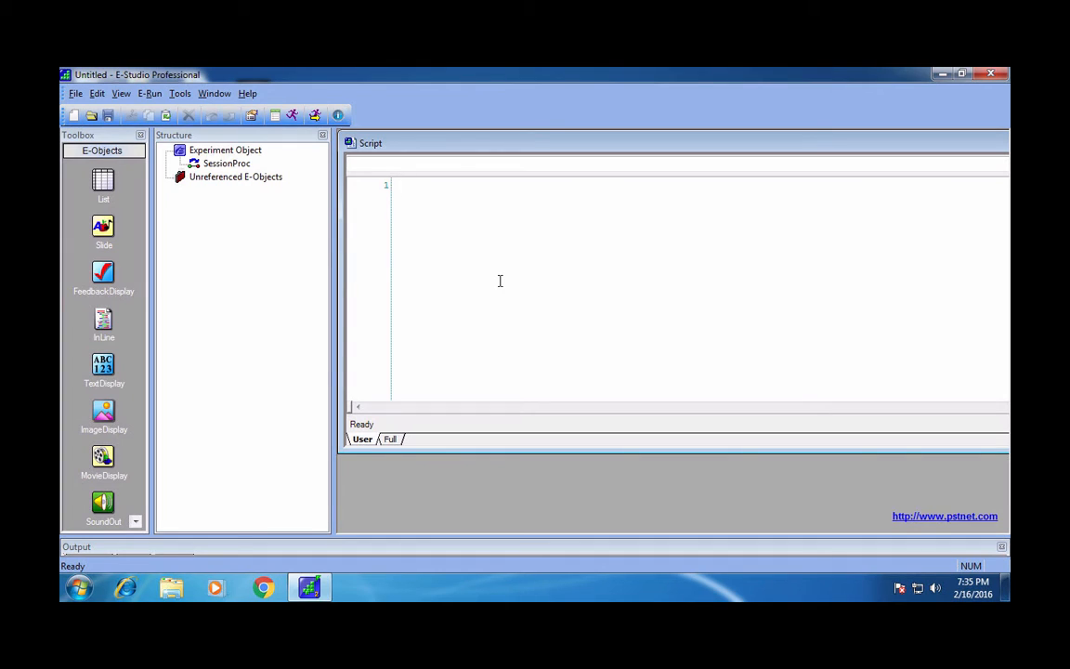
Review the Experiment object's properties: Notes, Devices and Data File settings
{"action": "left_click", "coordinate": [401, 186]}
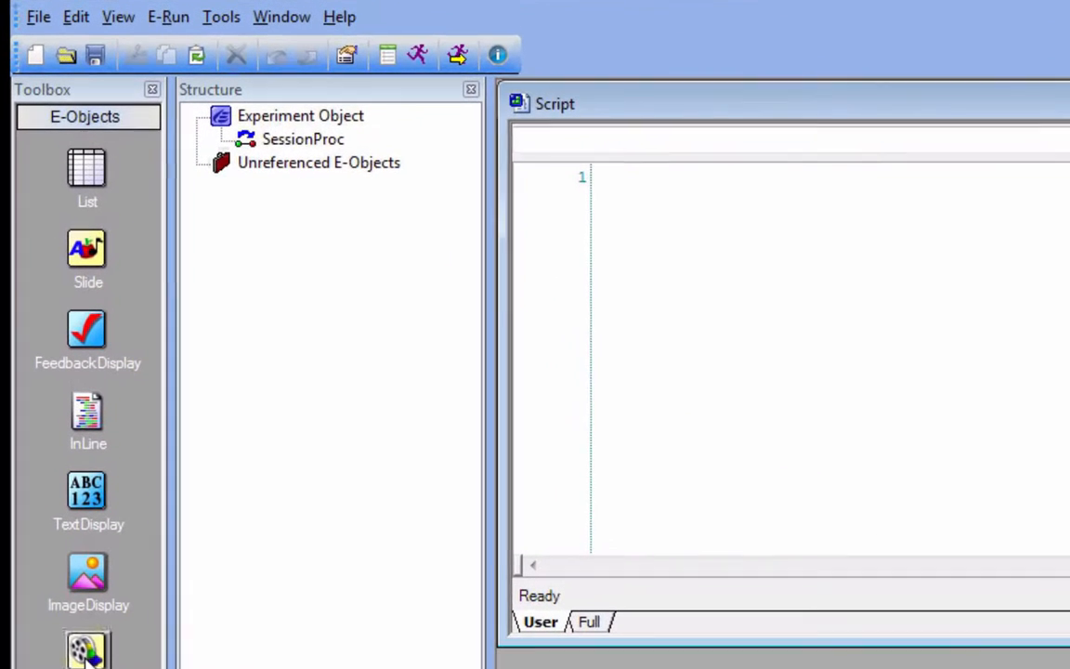
{"action": "mouse_move", "coordinate": [88, 574]}
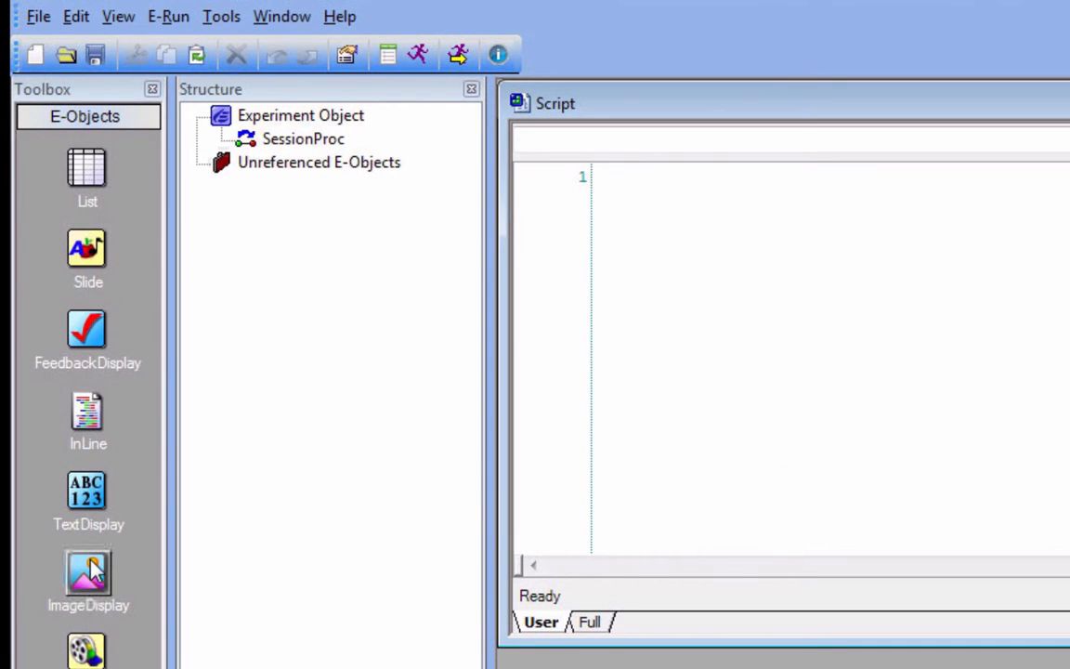
{"action": "mouse_move", "coordinate": [87, 173]}
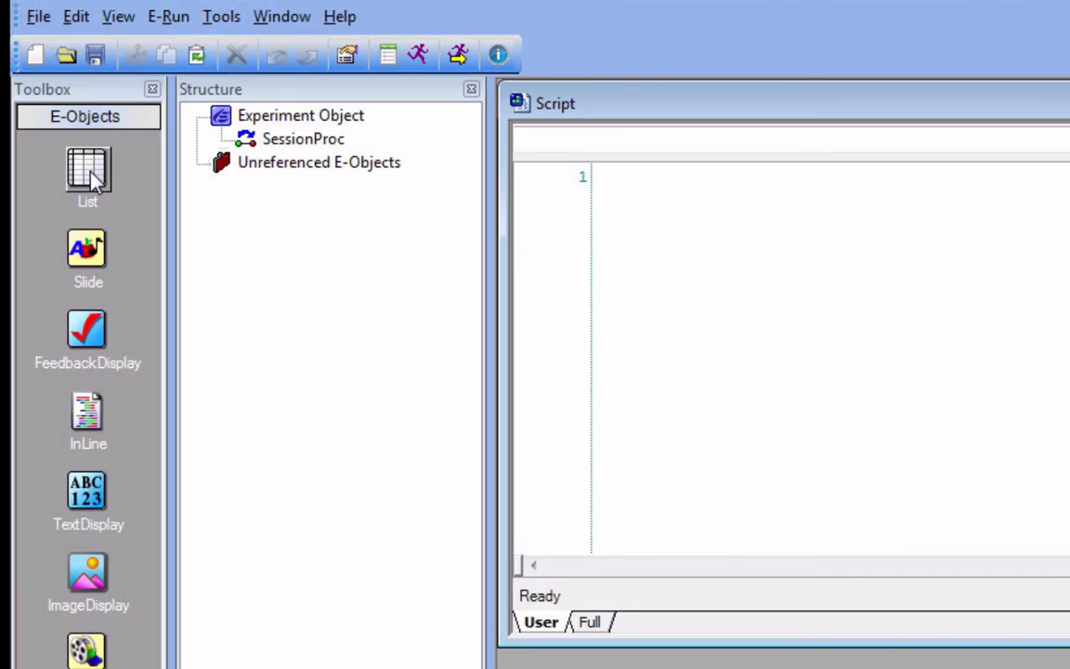
{"action": "mouse_move", "coordinate": [312, 130]}
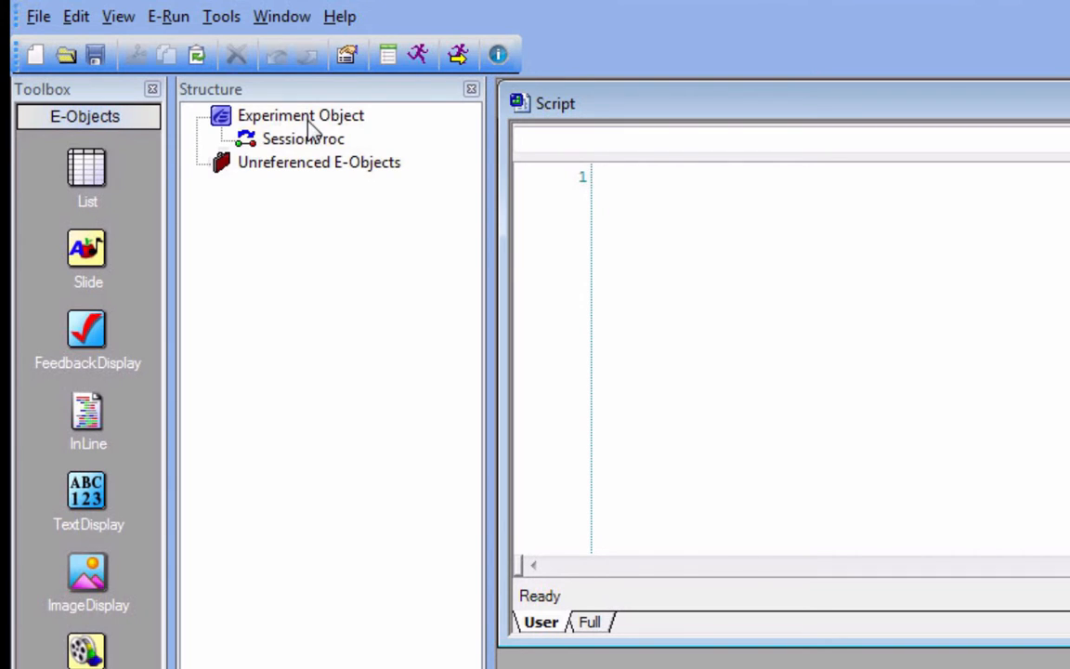
{"action": "mouse_move", "coordinate": [306, 149]}
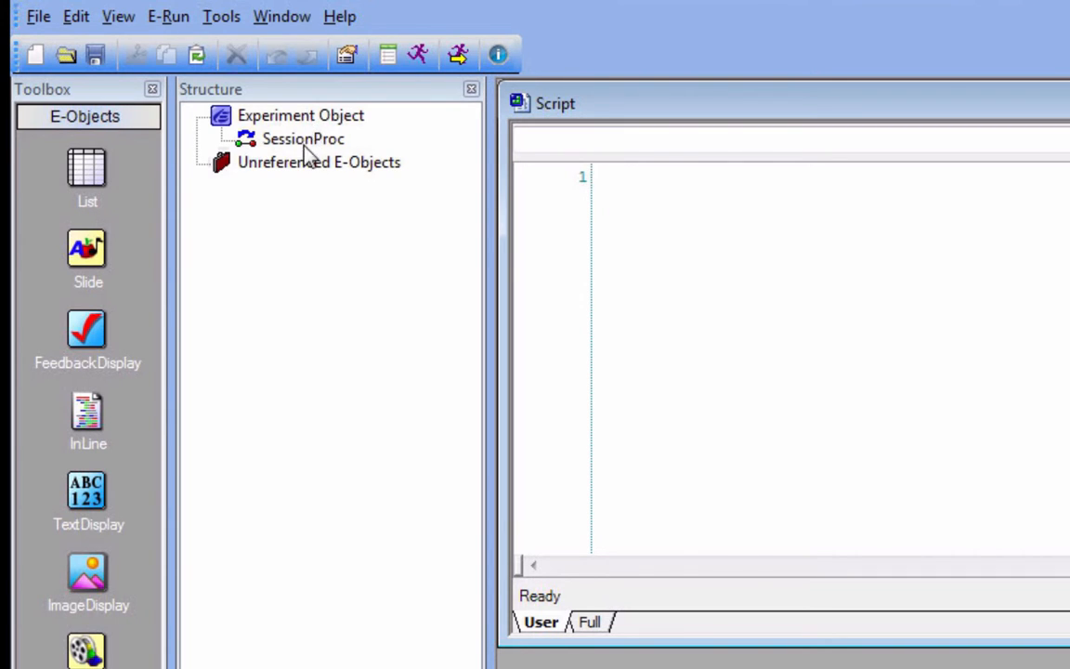
{"action": "mouse_move", "coordinate": [299, 152]}
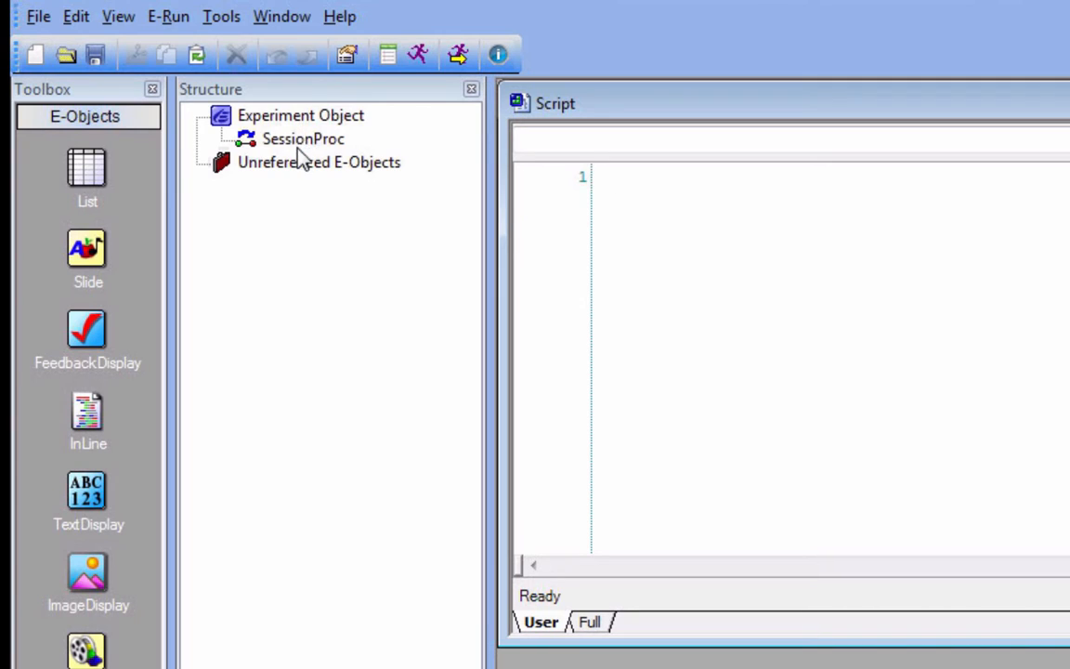
{"action": "left_click", "coordinate": [615, 177]}
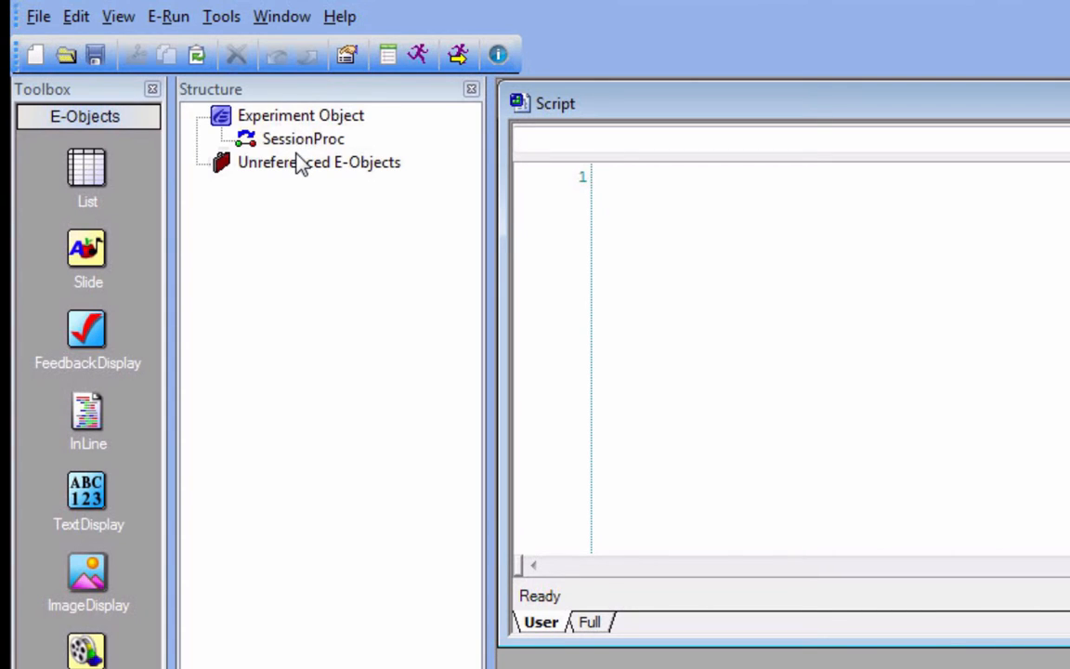
{"action": "mouse_move", "coordinate": [319, 252]}
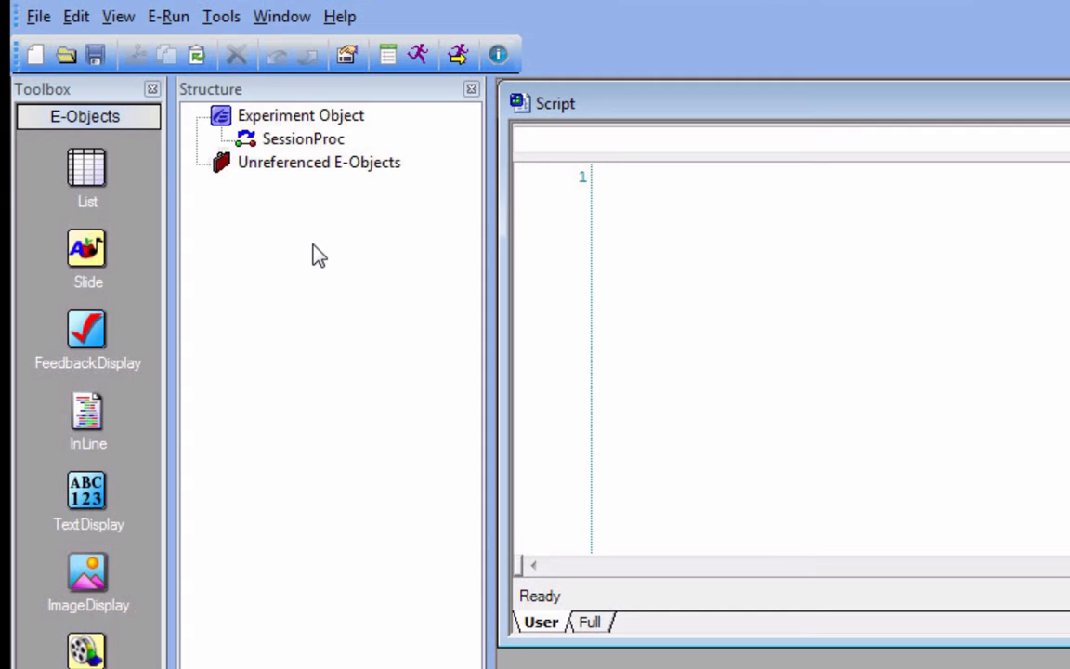
{"action": "left_click", "coordinate": [611, 177]}
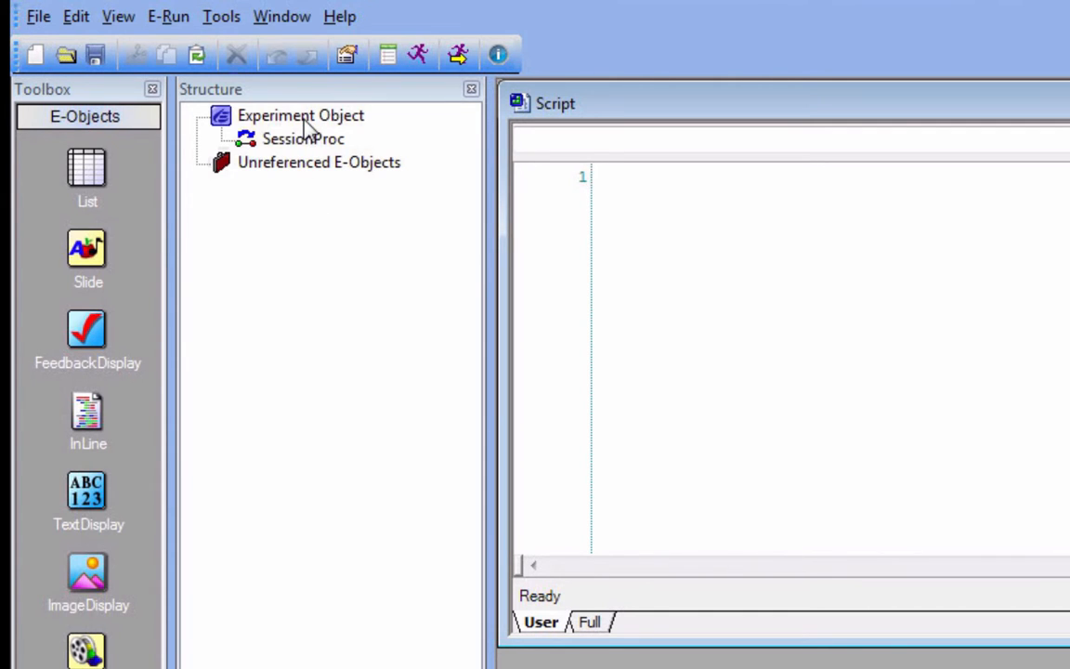
{"action": "double_click", "coordinate": [301, 115]}
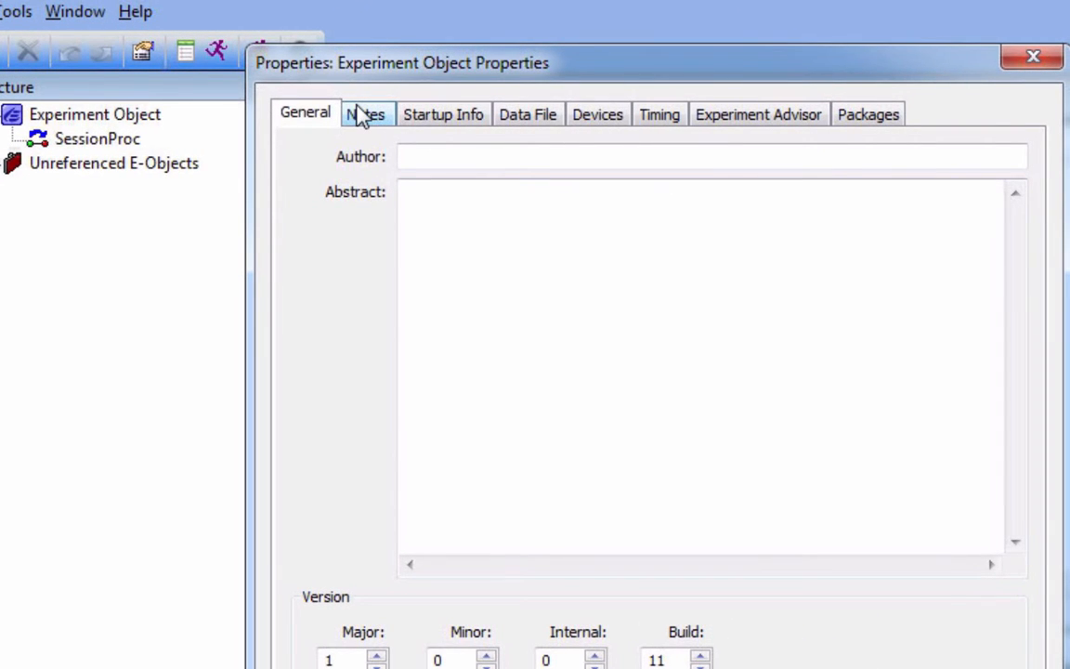
{"action": "left_click", "coordinate": [364, 114]}
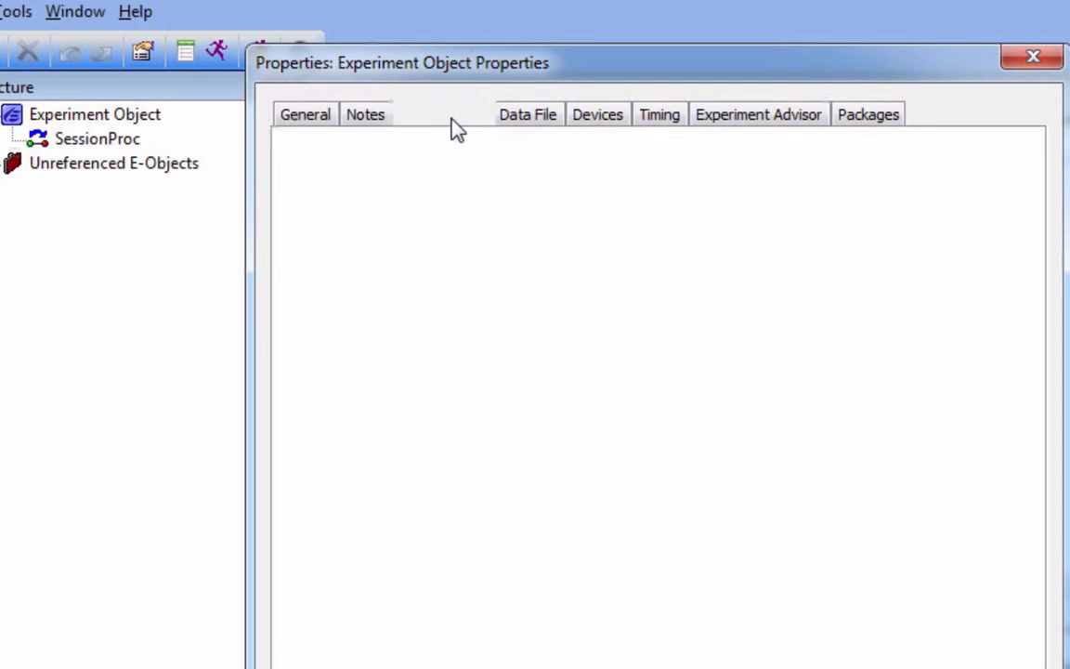
{"action": "left_click", "coordinate": [607, 114]}
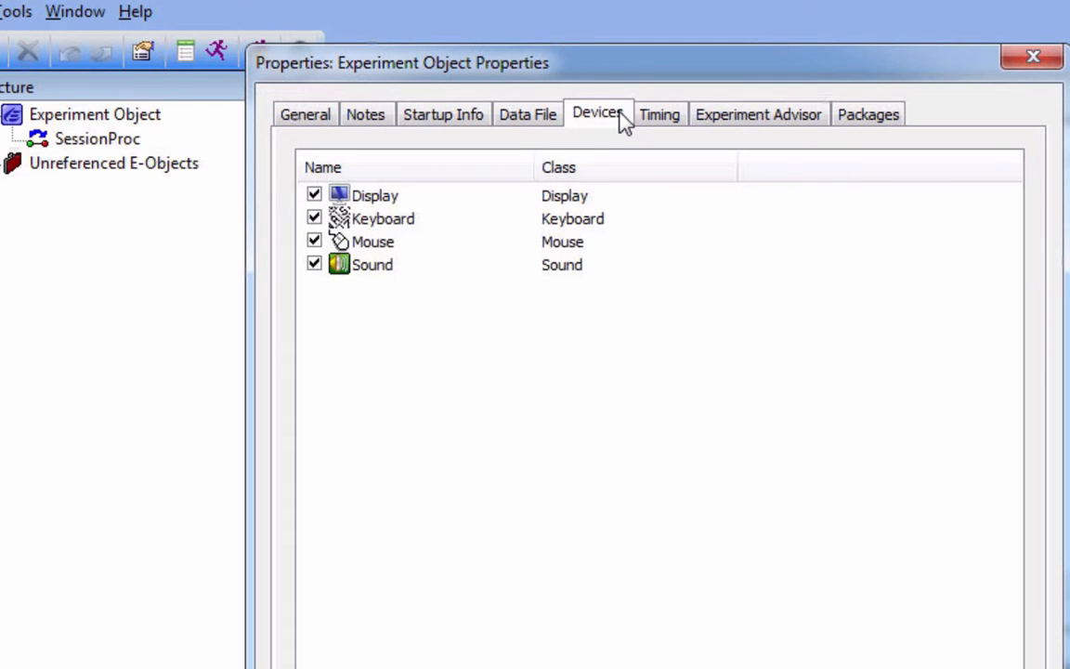
{"action": "left_click", "coordinate": [528, 113]}
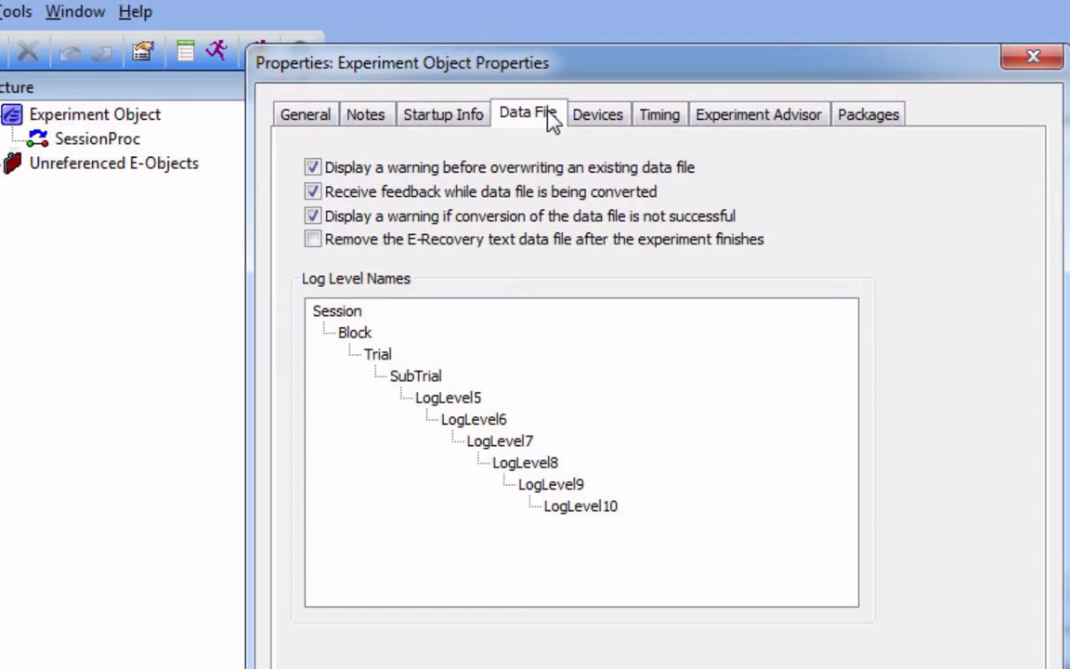
{"action": "left_click", "coordinate": [598, 114]}
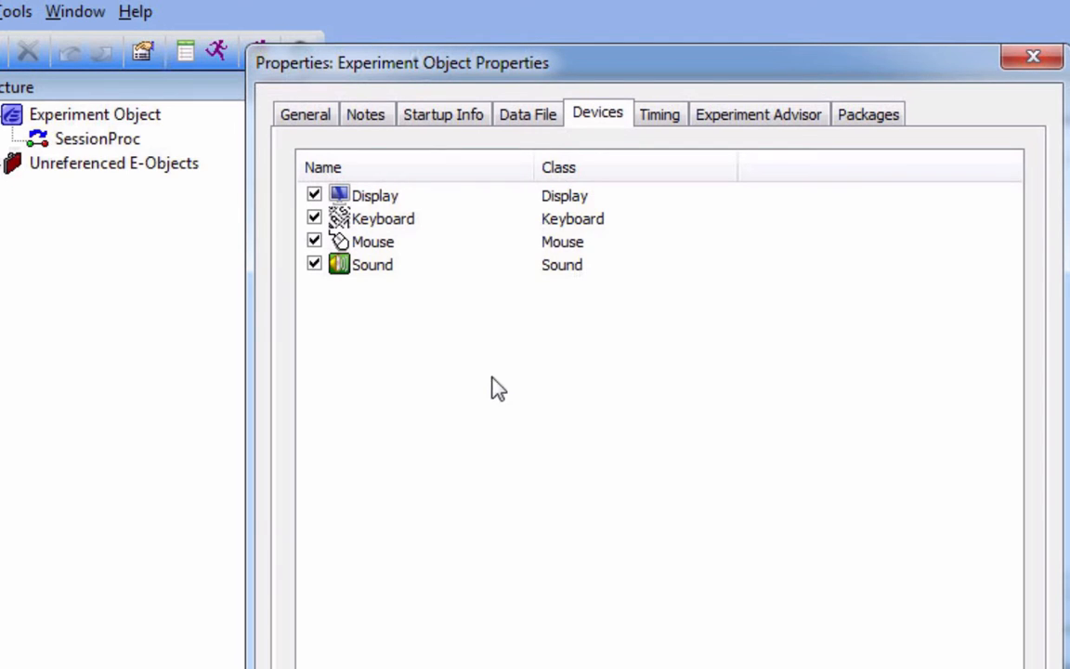
Inspect the Keyboard device, close the properties and open SessionProc's empty timeline
{"action": "double_click", "coordinate": [383, 219]}
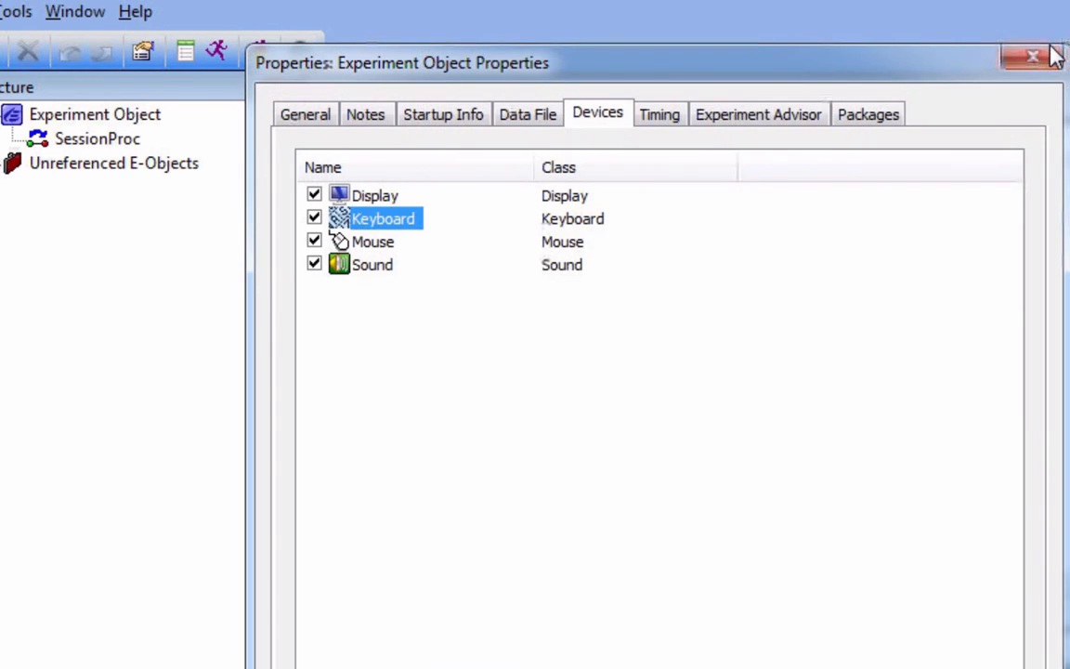
{"action": "left_click", "coordinate": [1033, 55]}
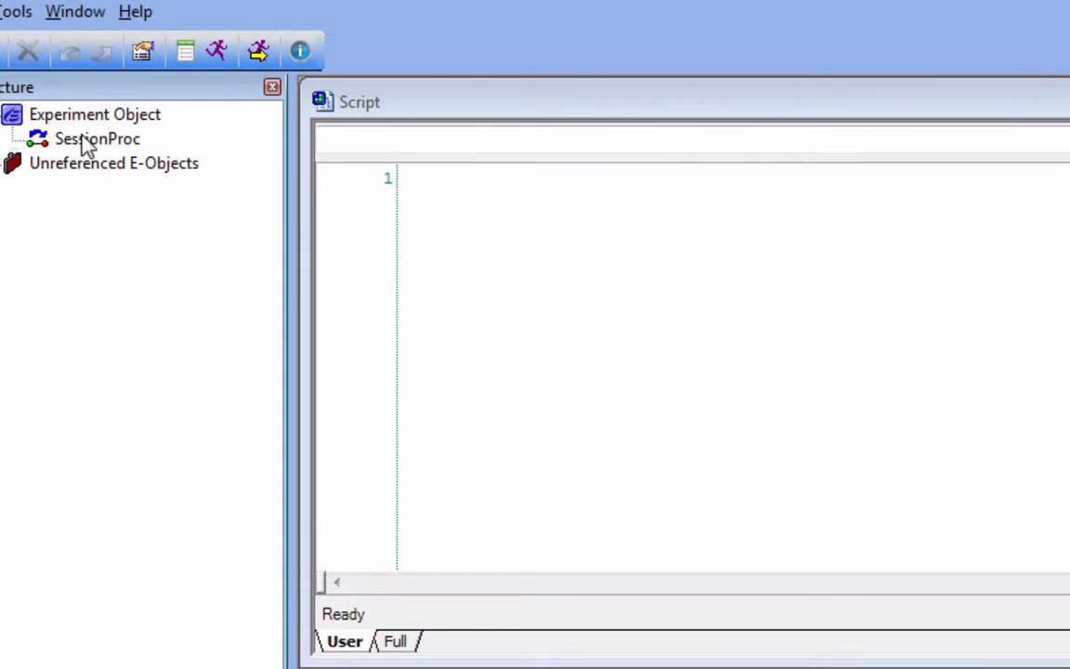
{"action": "mouse_move", "coordinate": [116, 145]}
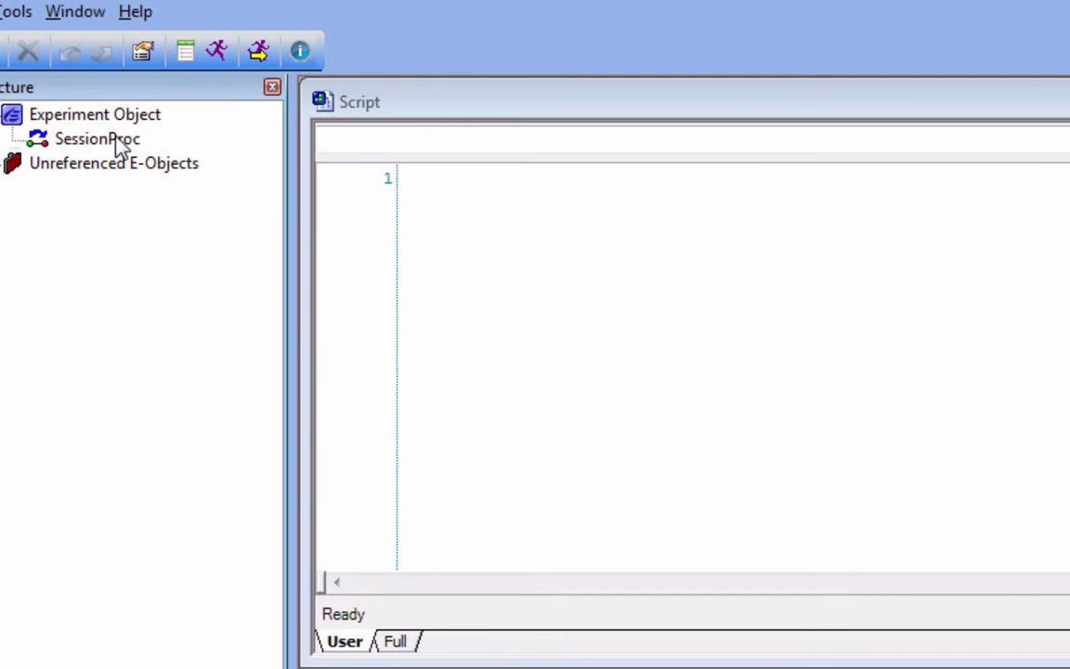
{"action": "double_click", "coordinate": [96, 137]}
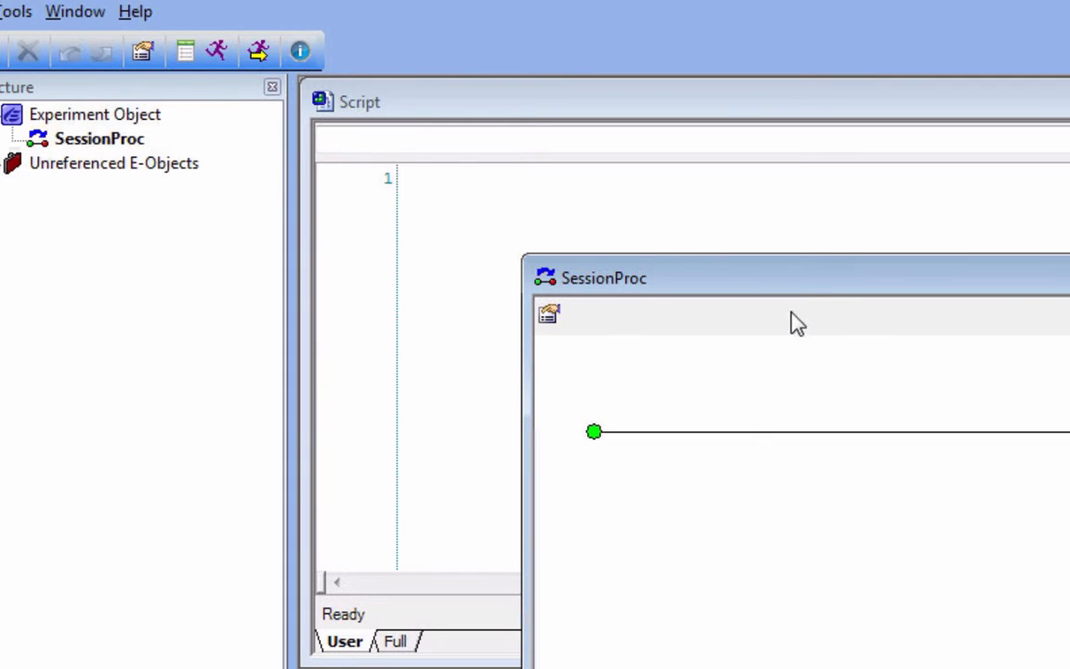
{"action": "mouse_move", "coordinate": [806, 307]}
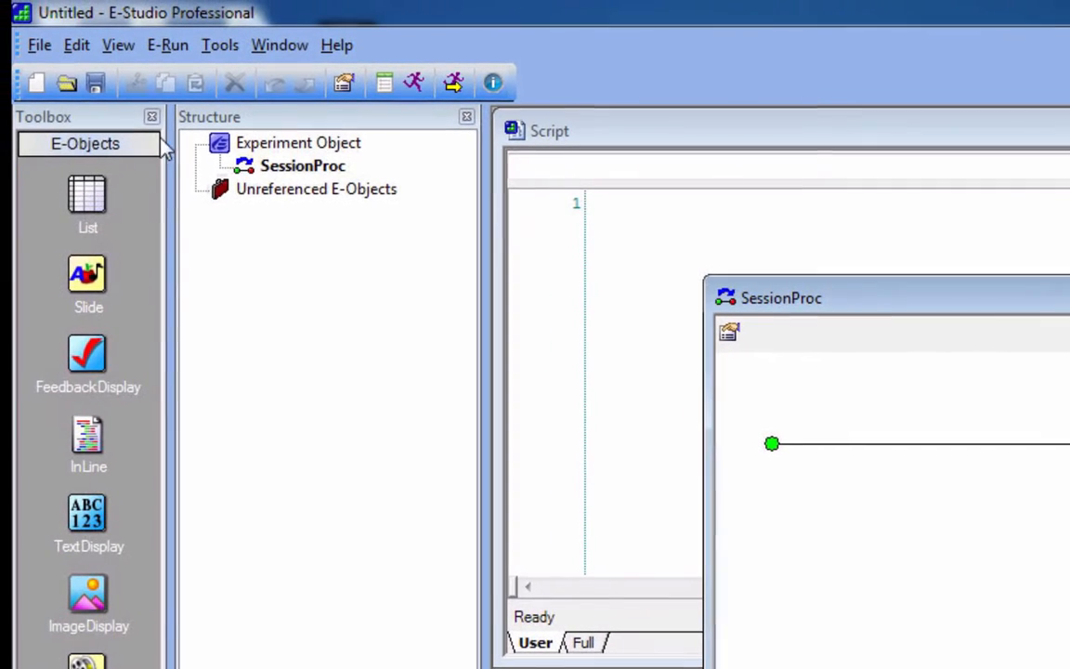
{"action": "mouse_move", "coordinate": [134, 187]}
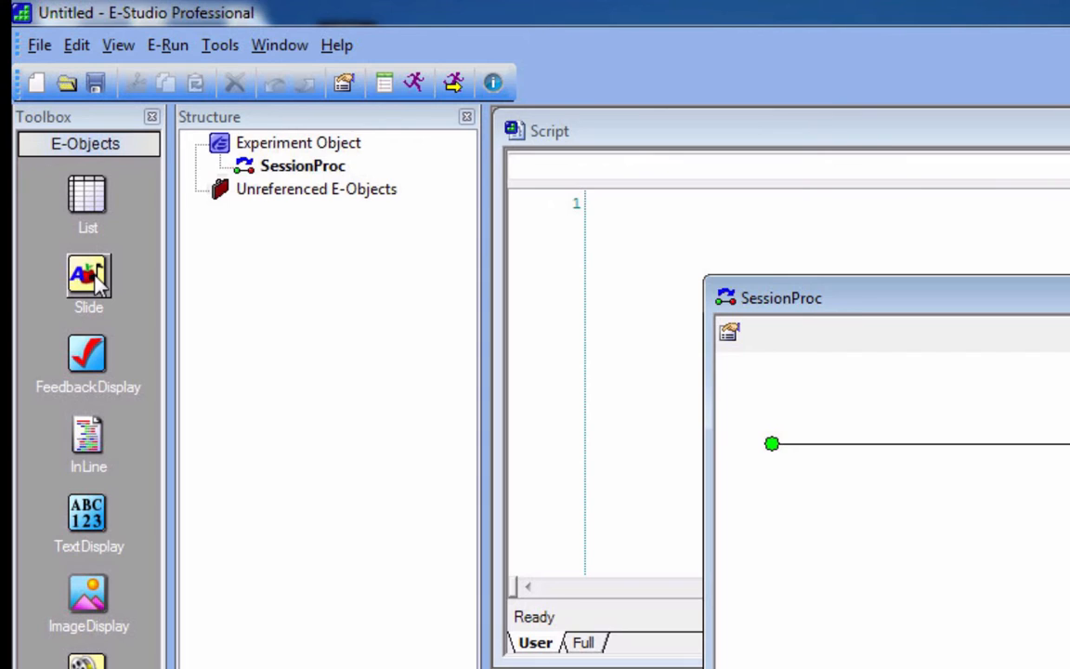
{"action": "mouse_move", "coordinate": [197, 512]}
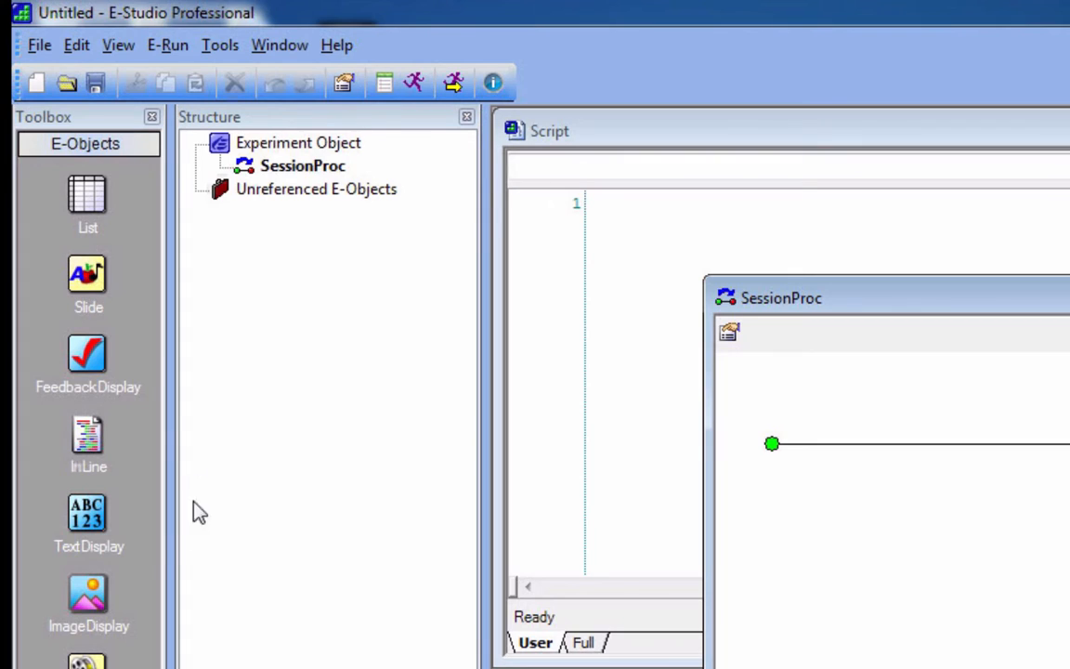
{"action": "mouse_move", "coordinate": [85, 524]}
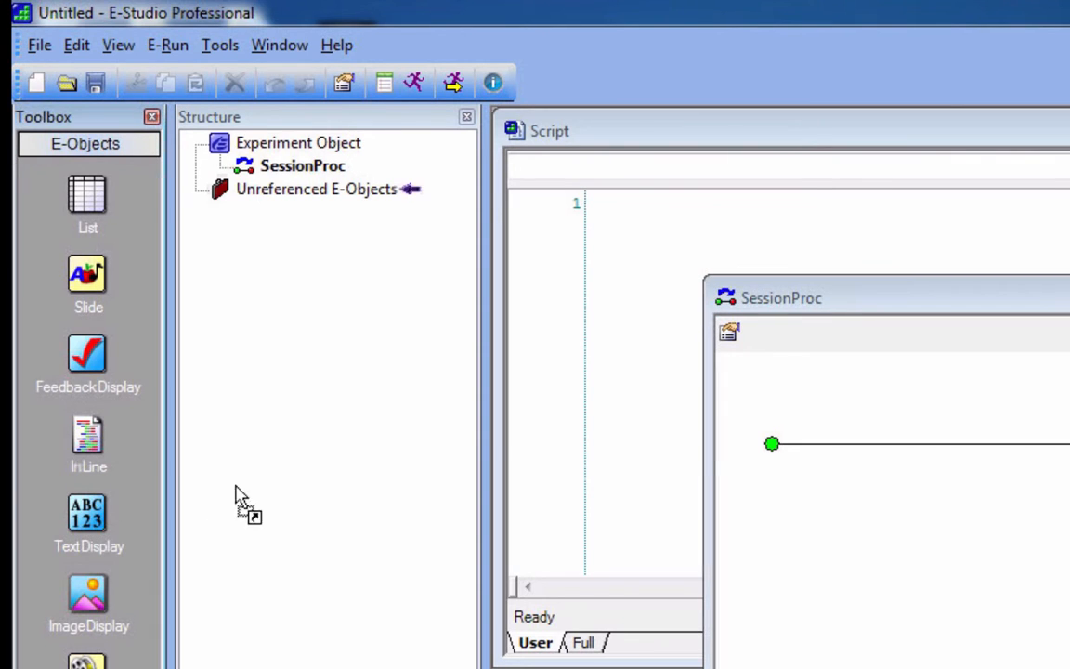
Add a TextDisplay to the SessionProc timeline and rename it MyTextDisplay
{"action": "left_click_drag", "start_coordinate": [87, 516], "coordinate": [845, 455]}
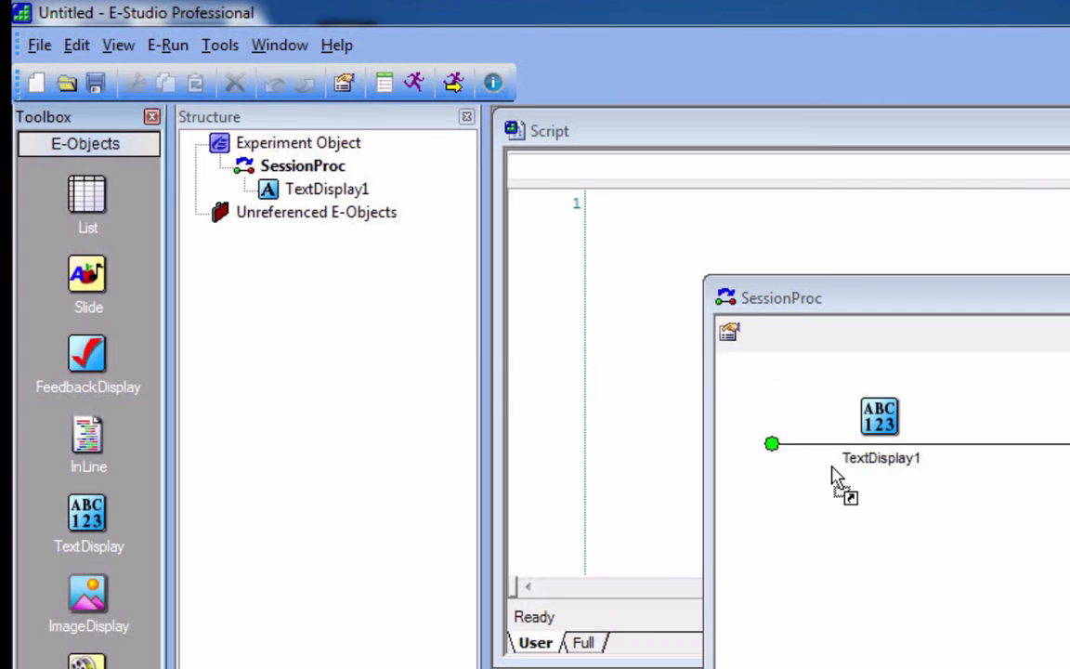
{"action": "mouse_move", "coordinate": [330, 201]}
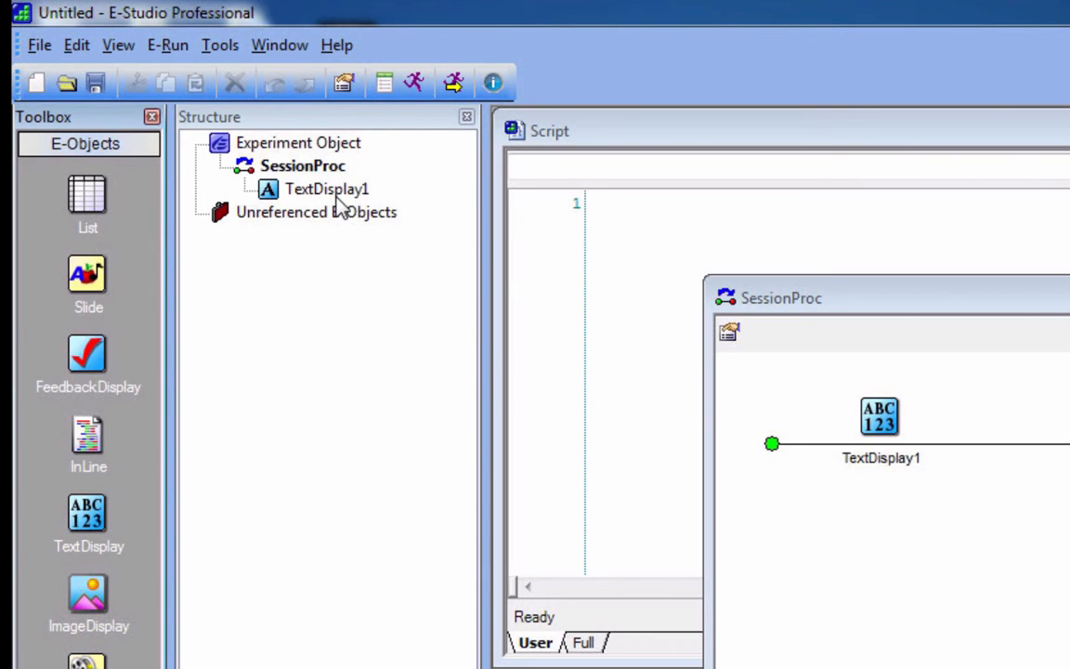
{"action": "left_click", "coordinate": [327, 189]}
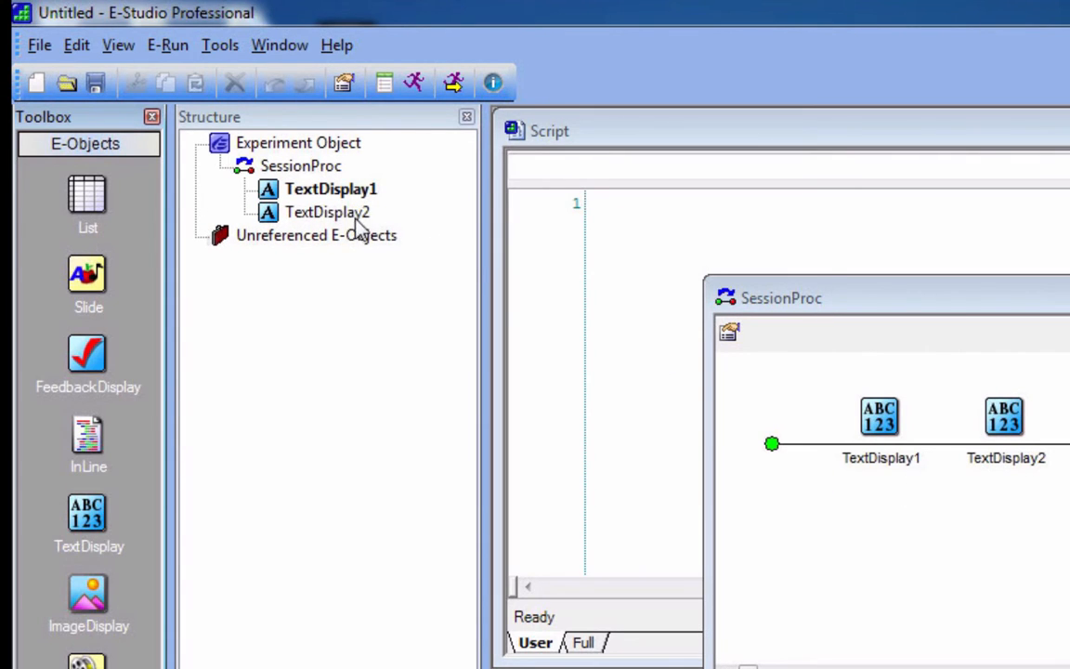
{"action": "right_click", "coordinate": [330, 190]}
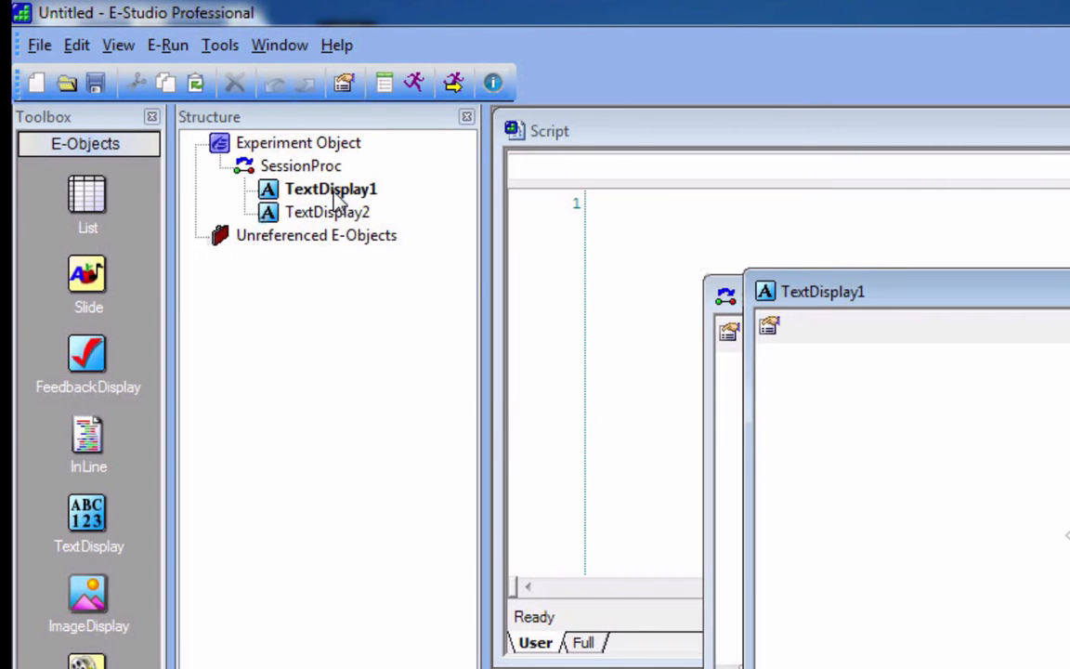
{"action": "double_click", "coordinate": [331, 189]}
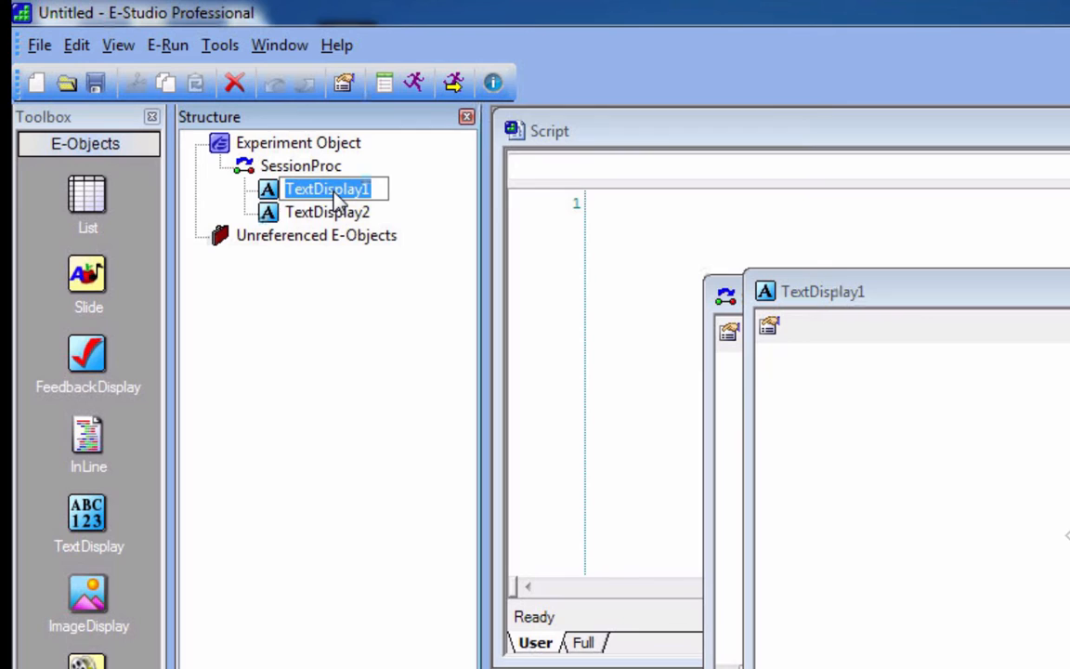
{"action": "type", "text": "MyT"}
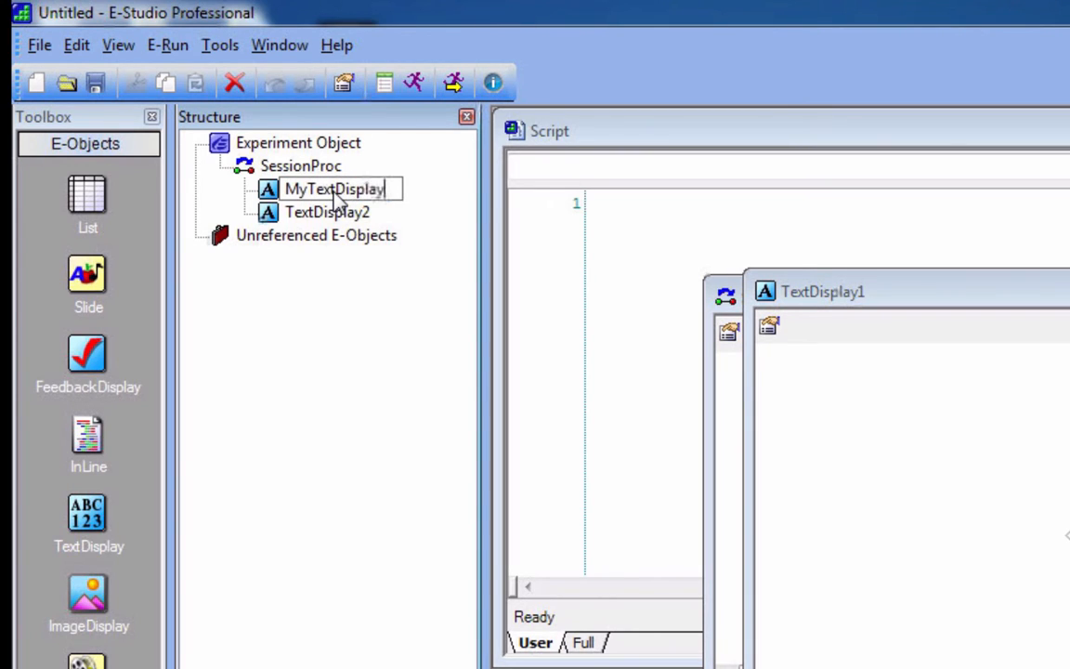
{"action": "left_click", "coordinate": [327, 212]}
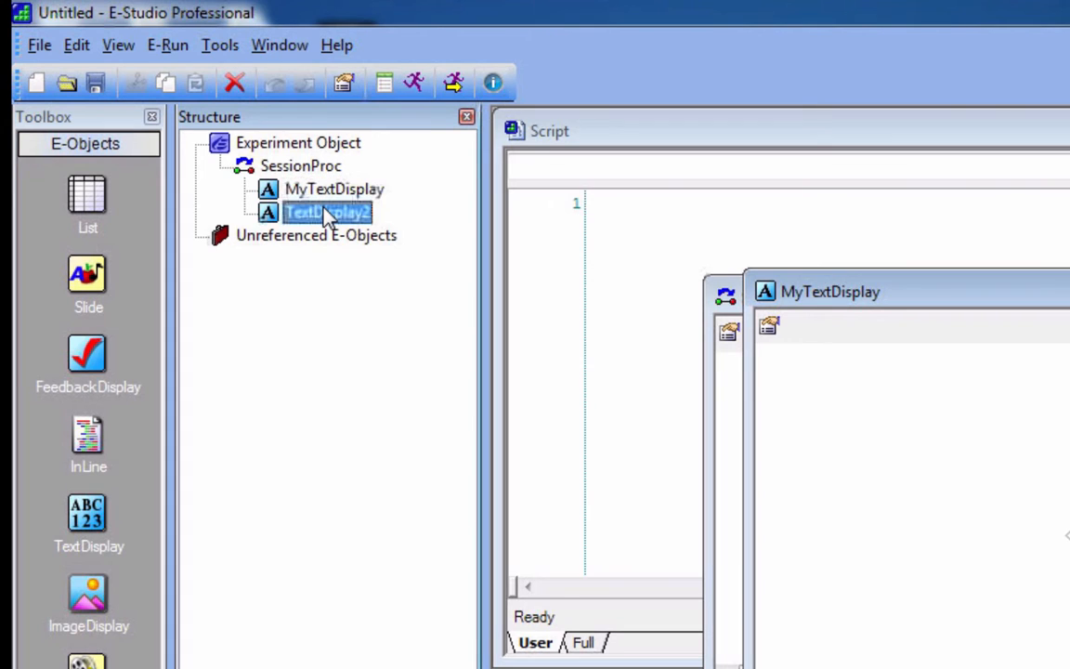
Permanently delete the unused TextDisplay2 from Unreferenced E-Objects
{"action": "right_click", "coordinate": [327, 212]}
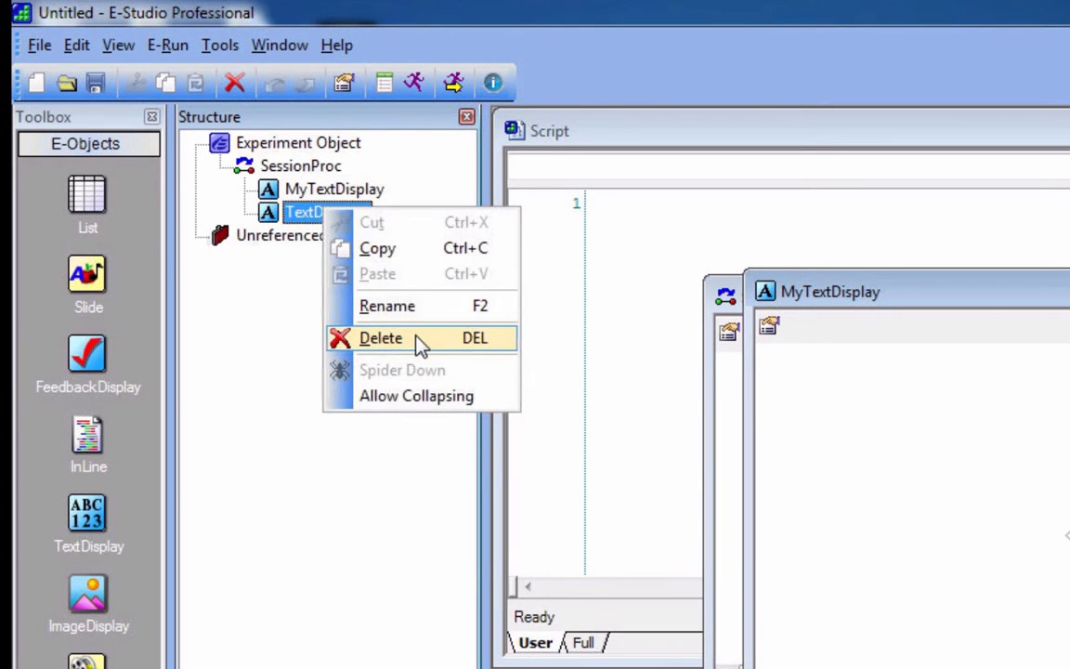
{"action": "left_click", "coordinate": [381, 338]}
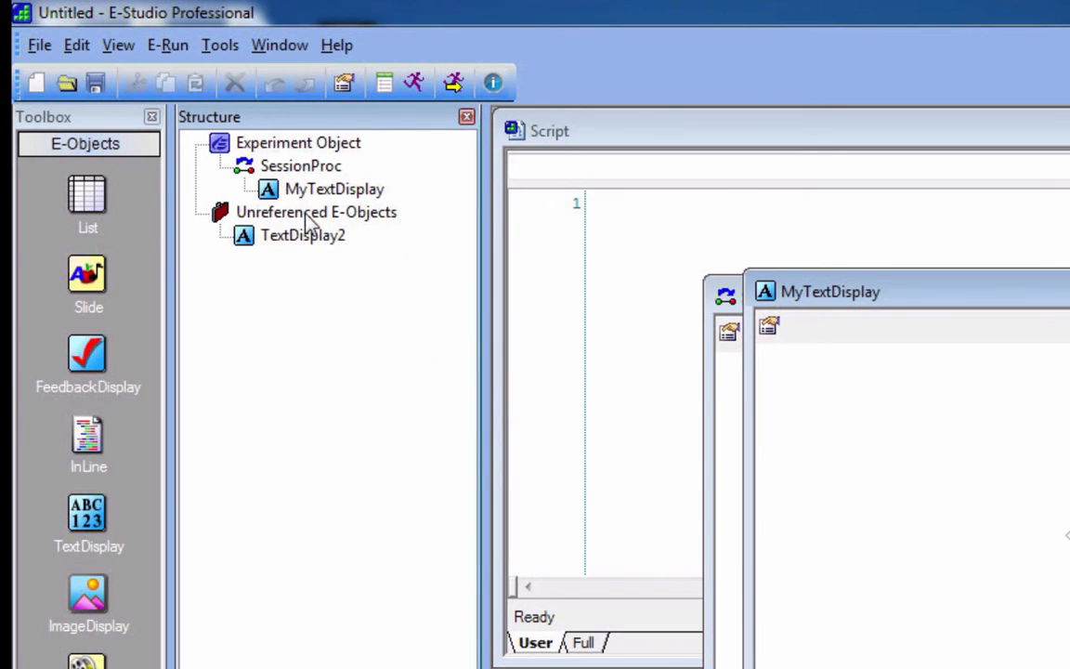
{"action": "mouse_move", "coordinate": [299, 240]}
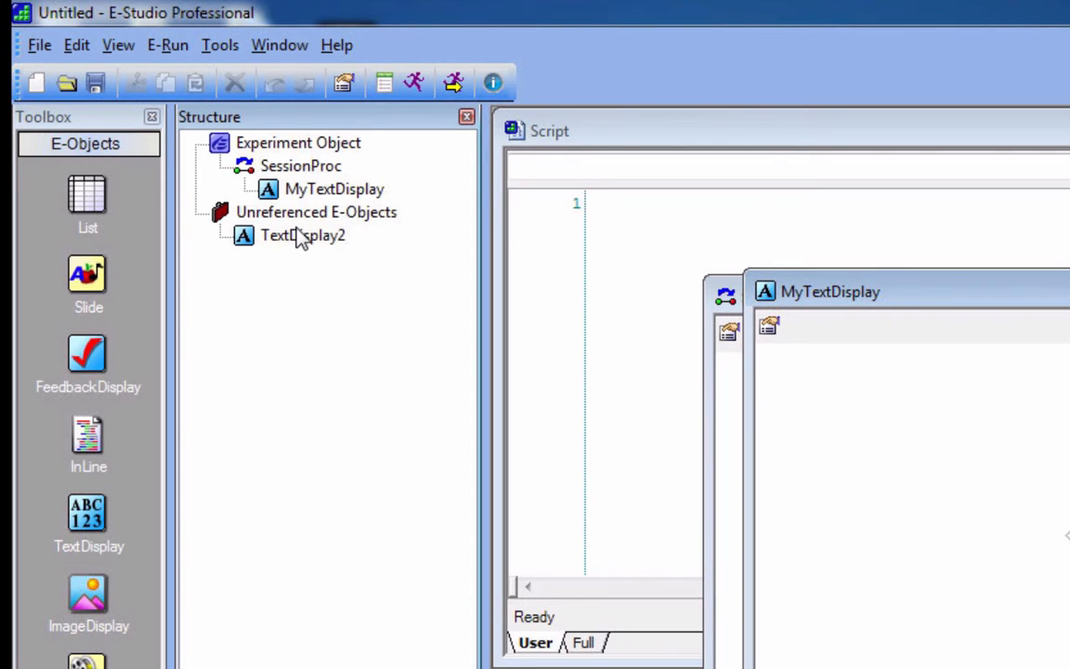
{"action": "left_click", "coordinate": [299, 234]}
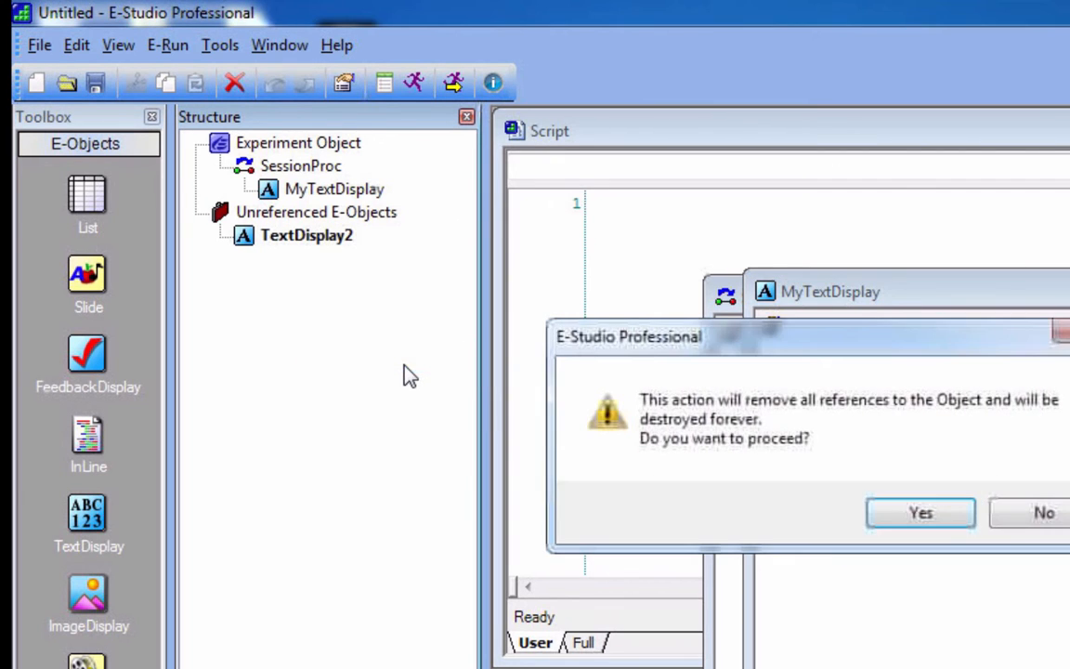
{"action": "left_click", "coordinate": [919, 513]}
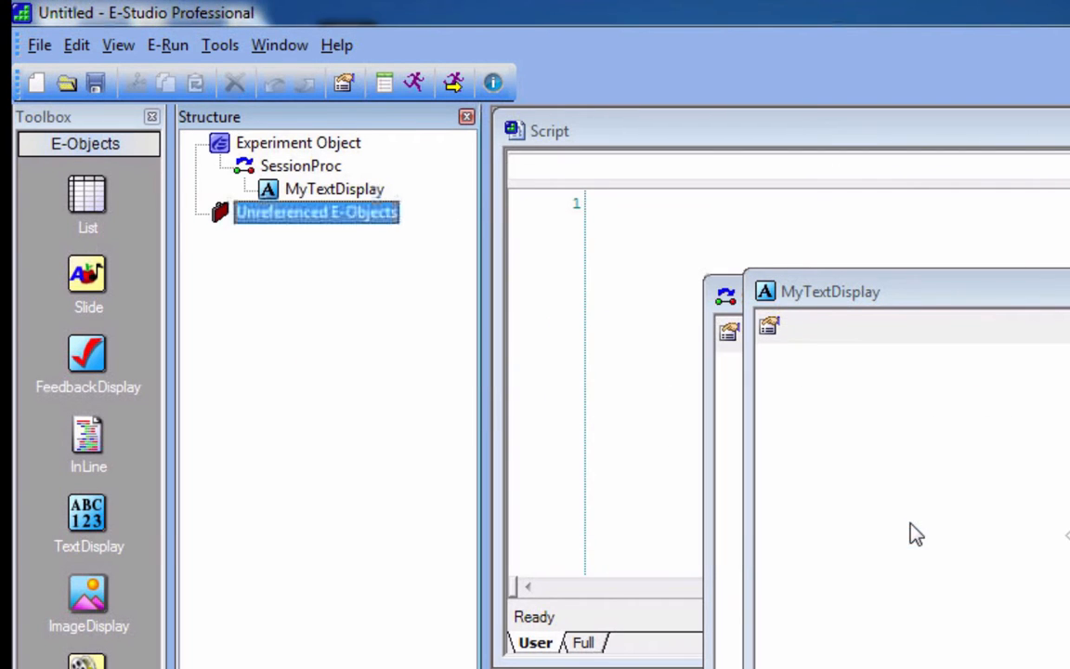
{"action": "left_click", "coordinate": [333, 190]}
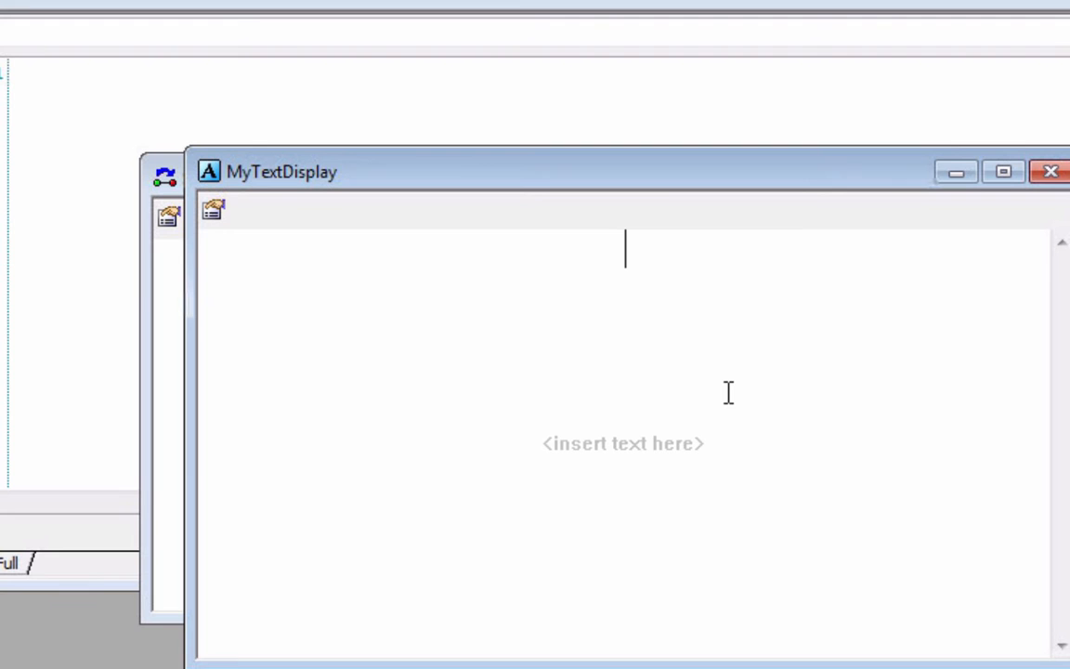
Enter "Whatever I type in here will be displayed!" in MyTextDisplay and move its editor left
{"action": "type", "text": "Wh"}
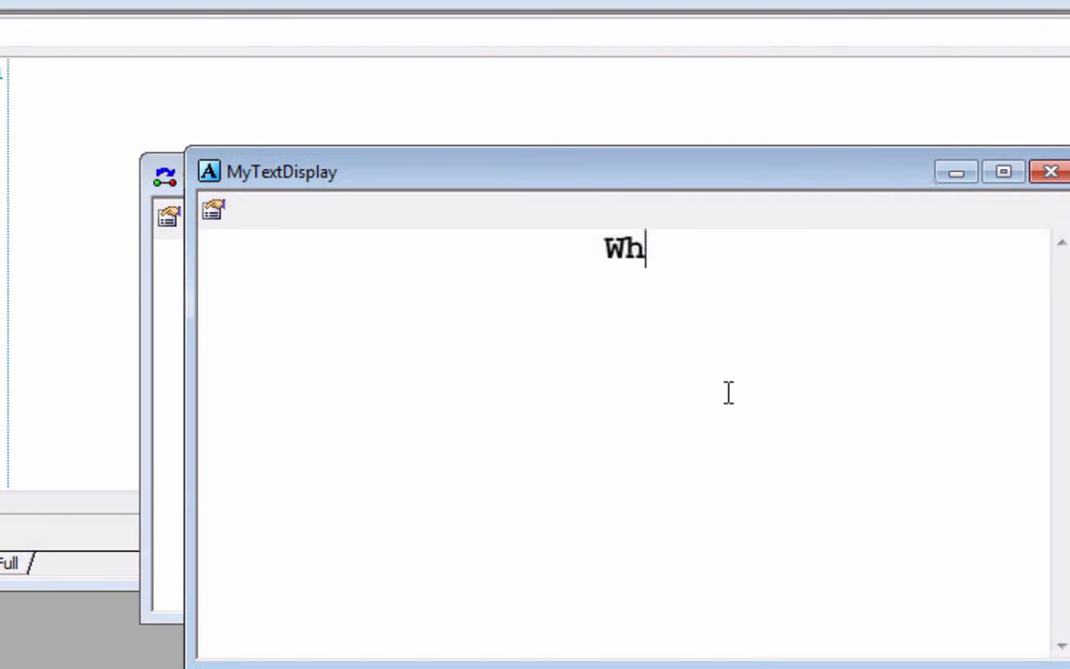
{"action": "type", "text": "atever I type in here will be"}
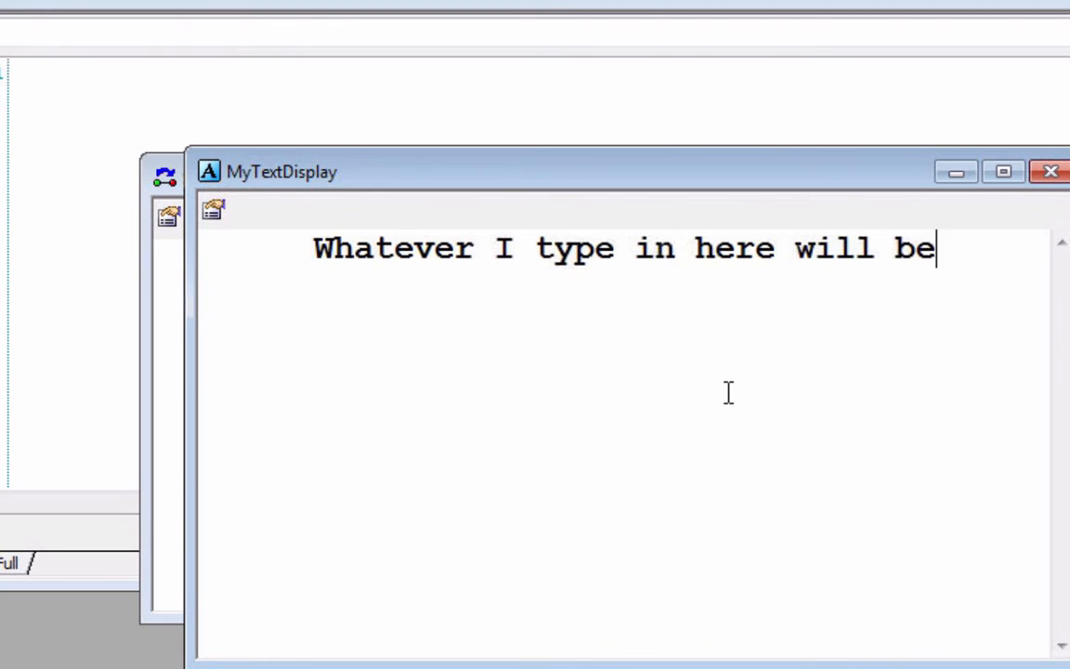
{"action": "type", "text": "displayed!"}
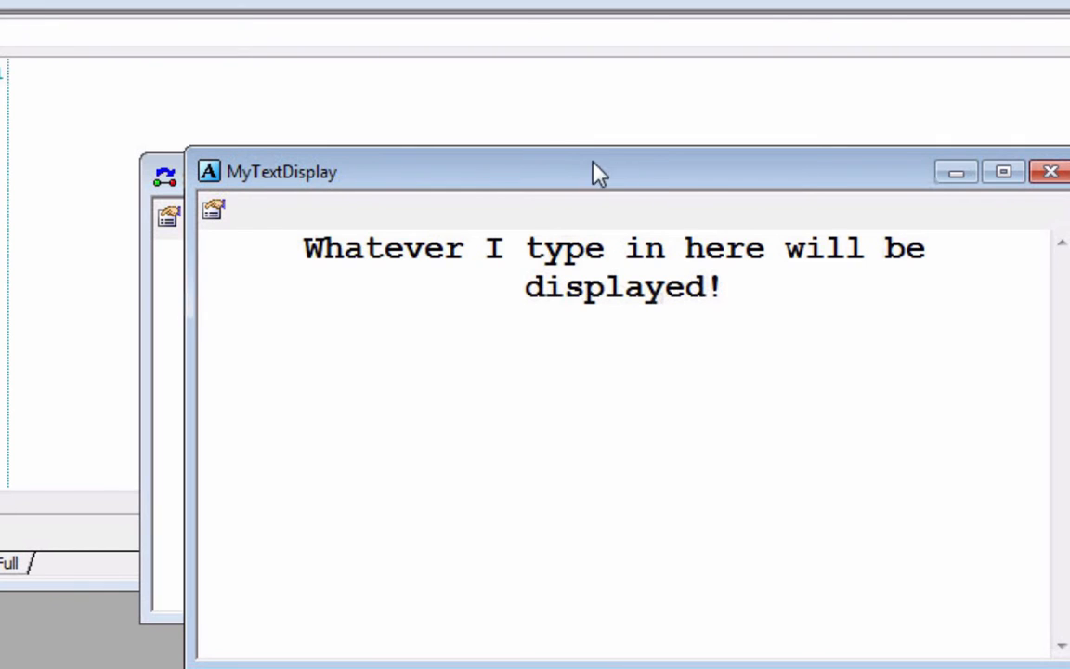
{"action": "left_click_drag", "start_coordinate": [598, 171], "coordinate": [516, 83]}
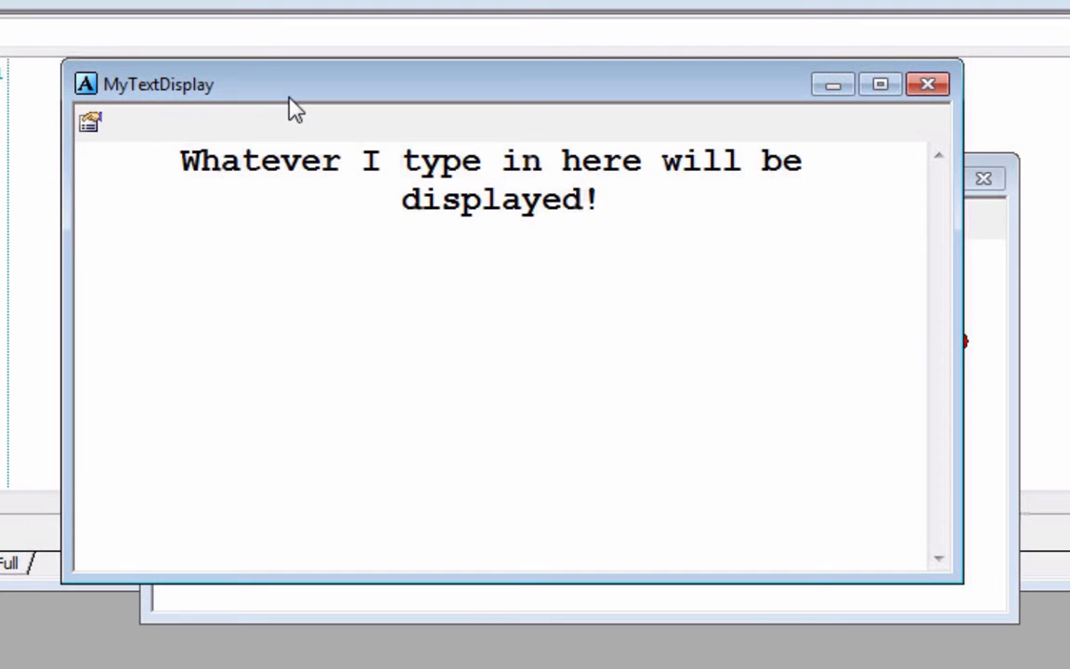
{"action": "mouse_move", "coordinate": [89, 126]}
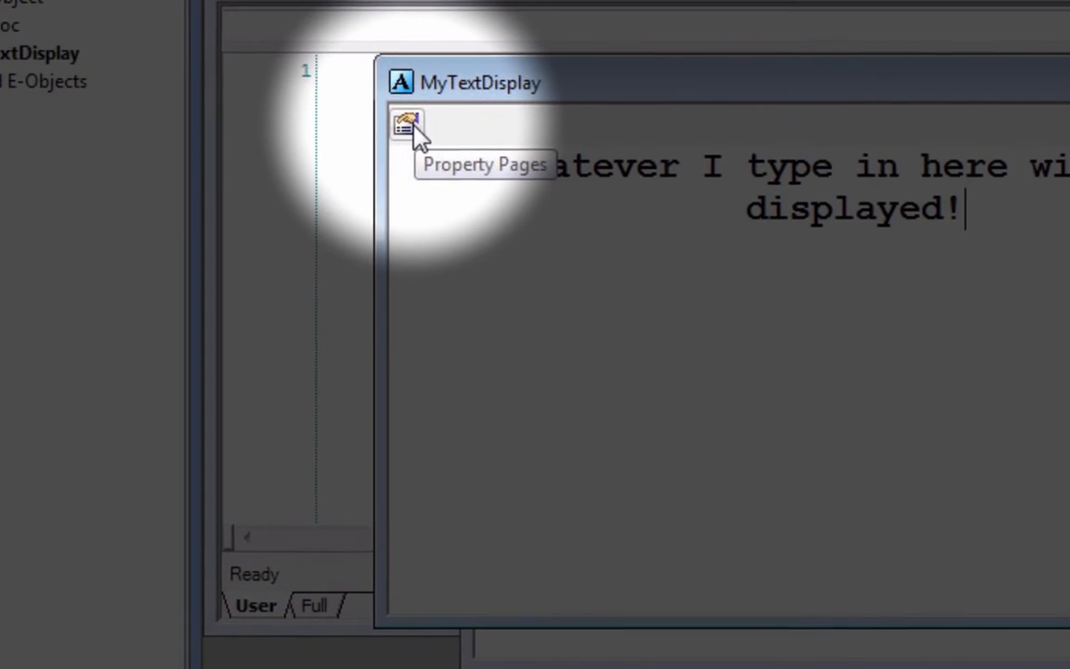
Review MyTextDisplay's General colour settings, leaving BackStyle opaque
{"action": "left_click", "coordinate": [405, 126]}
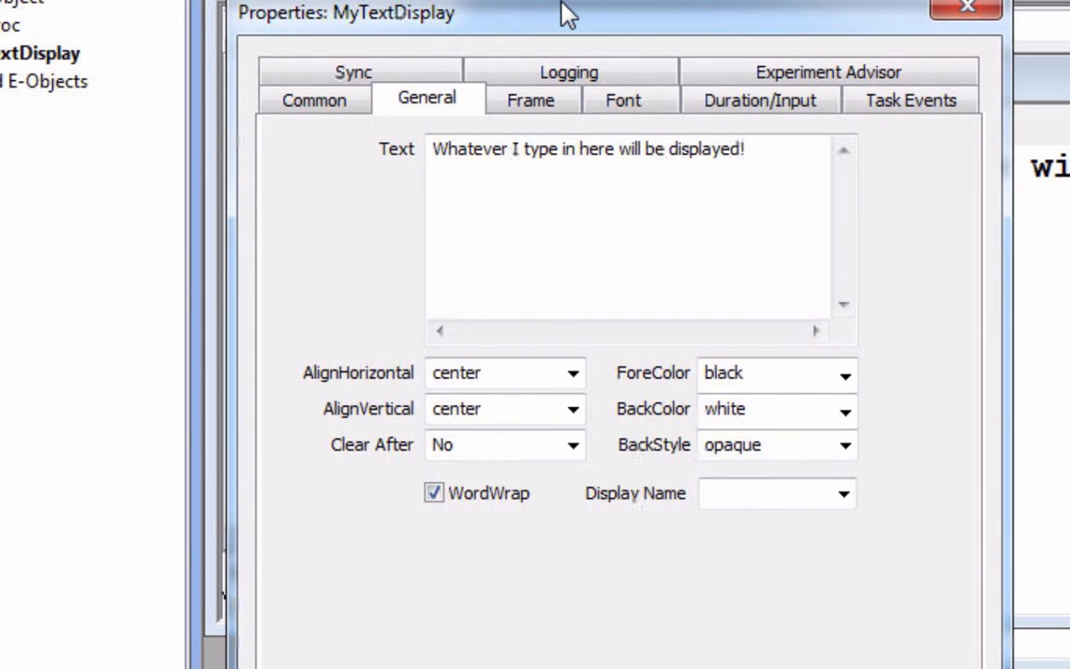
{"action": "left_click", "coordinate": [752, 168]}
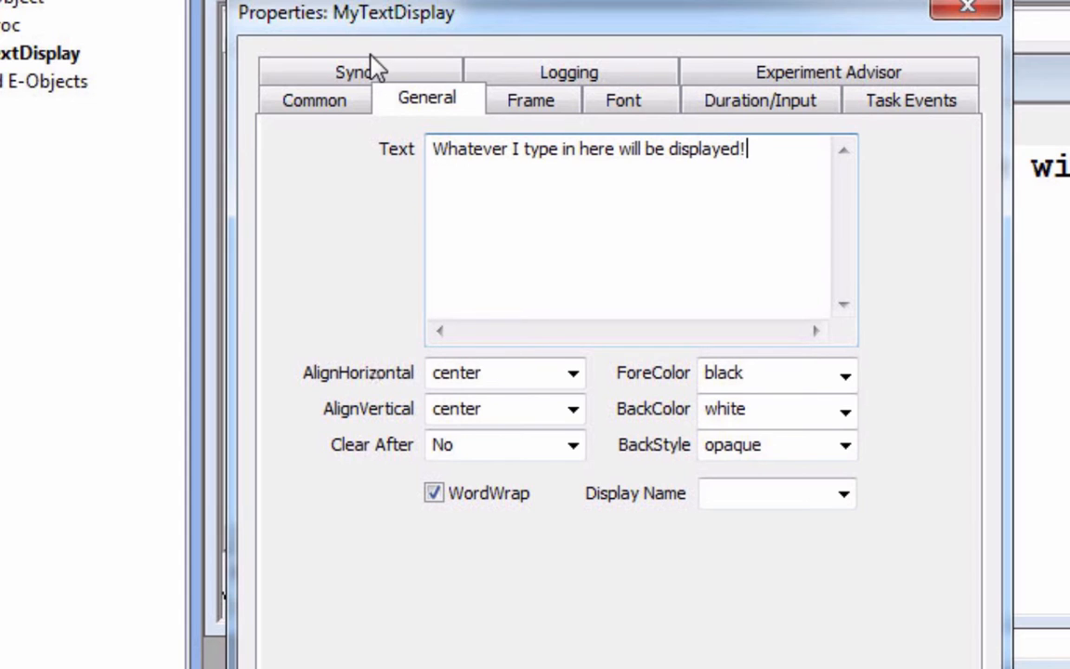
{"action": "mouse_move", "coordinate": [379, 70]}
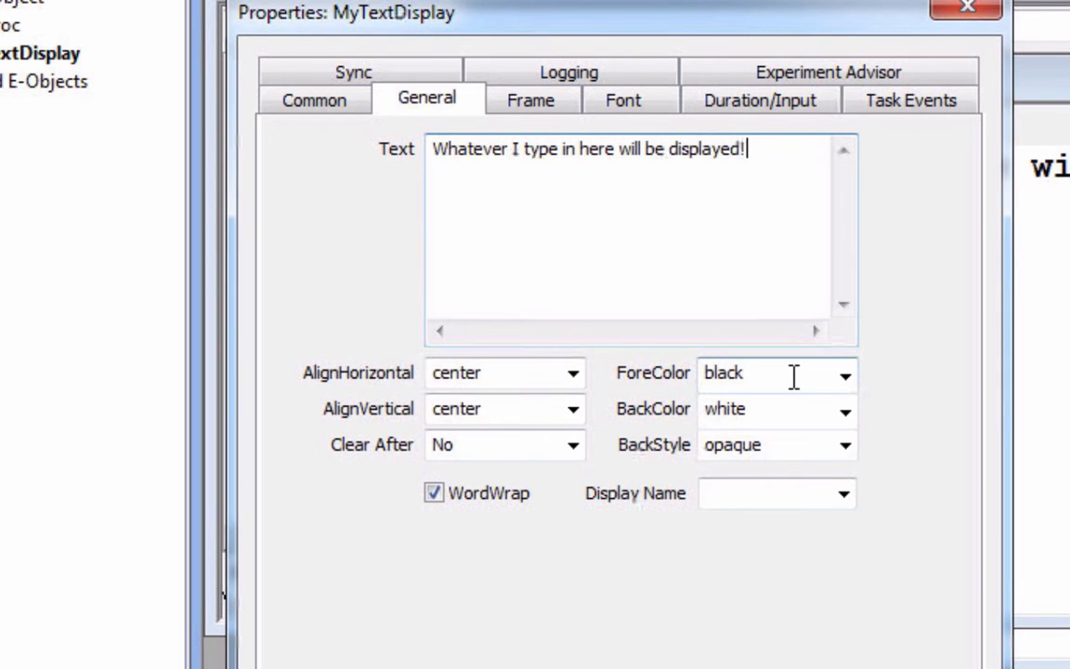
{"action": "double_click", "coordinate": [724, 375]}
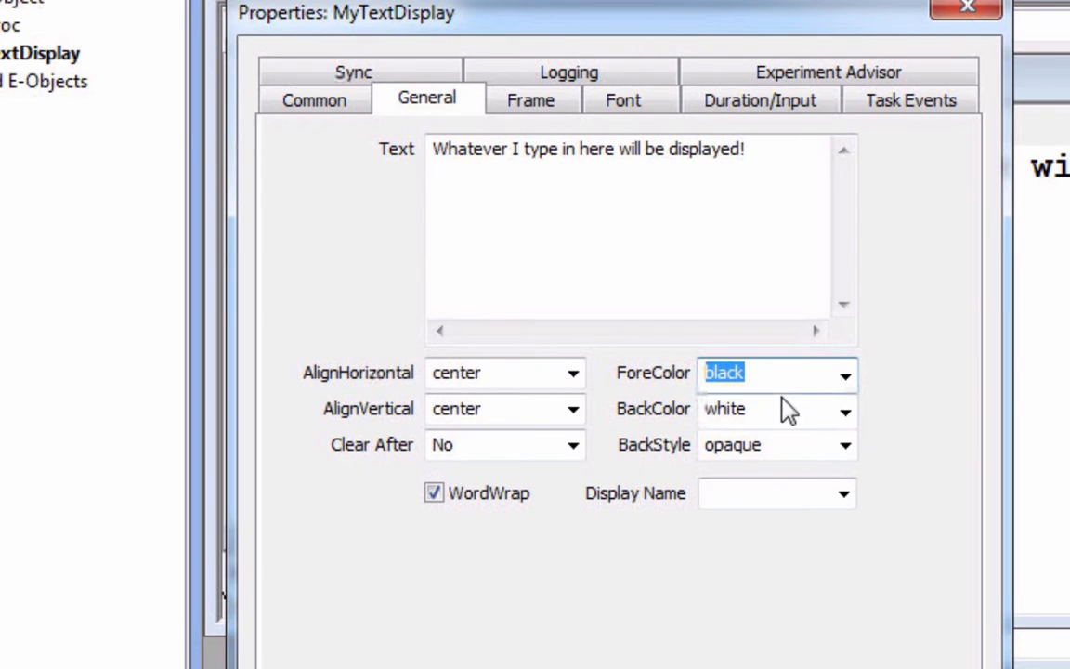
{"action": "left_click", "coordinate": [762, 408]}
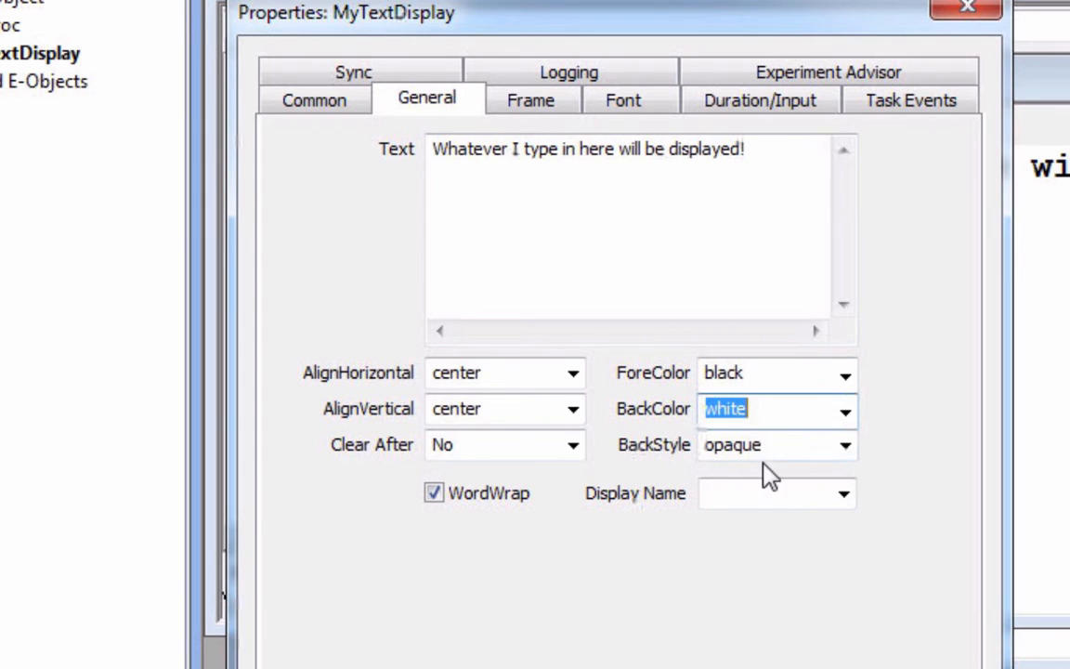
{"action": "left_click", "coordinate": [758, 445]}
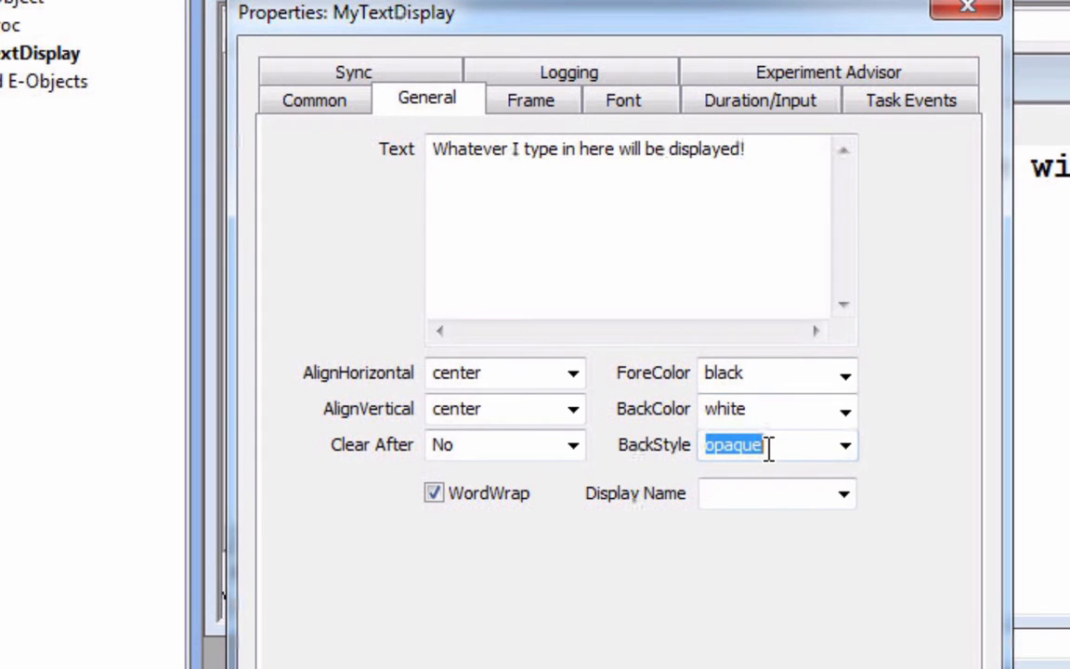
{"action": "left_click", "coordinate": [839, 446]}
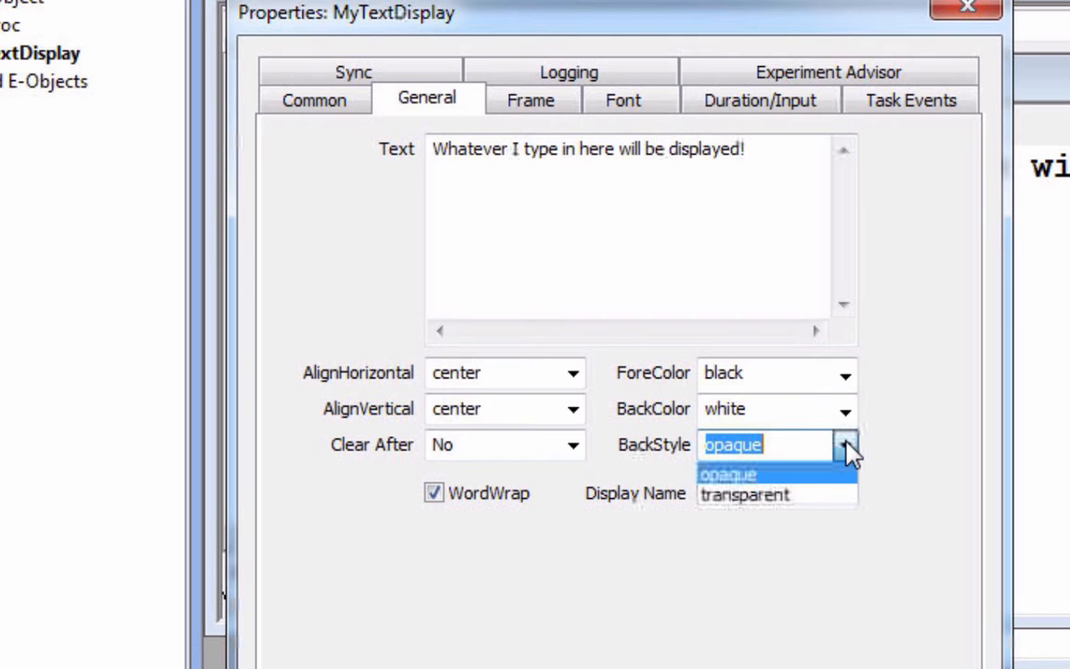
{"action": "left_click", "coordinate": [728, 474]}
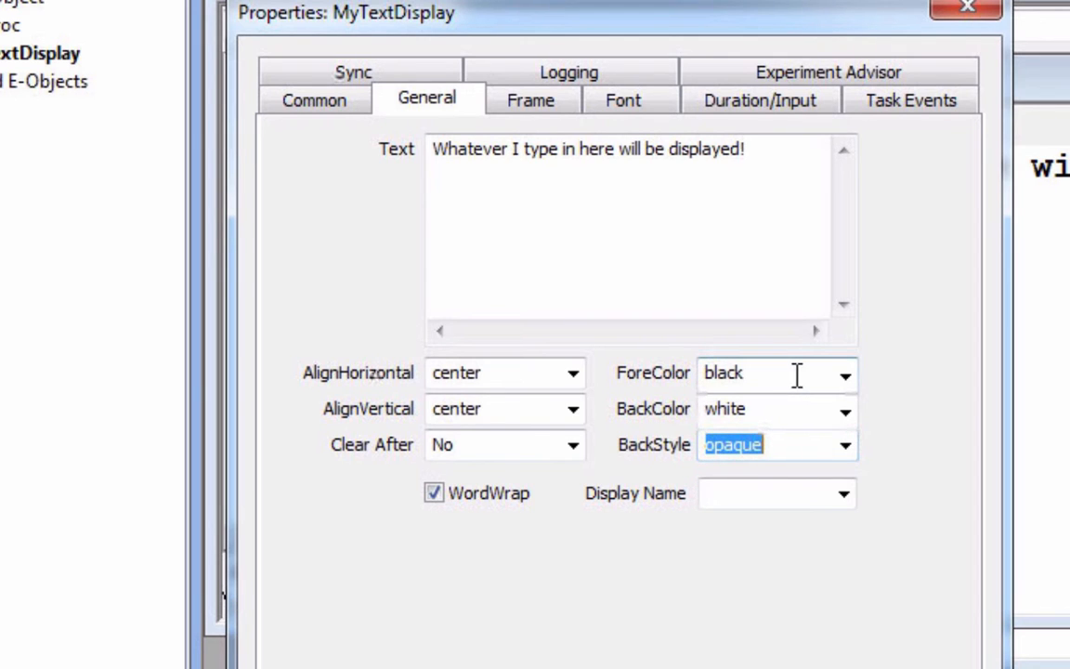
Set ForeColor to red and BackColor to navy
{"action": "left_click", "coordinate": [840, 375]}
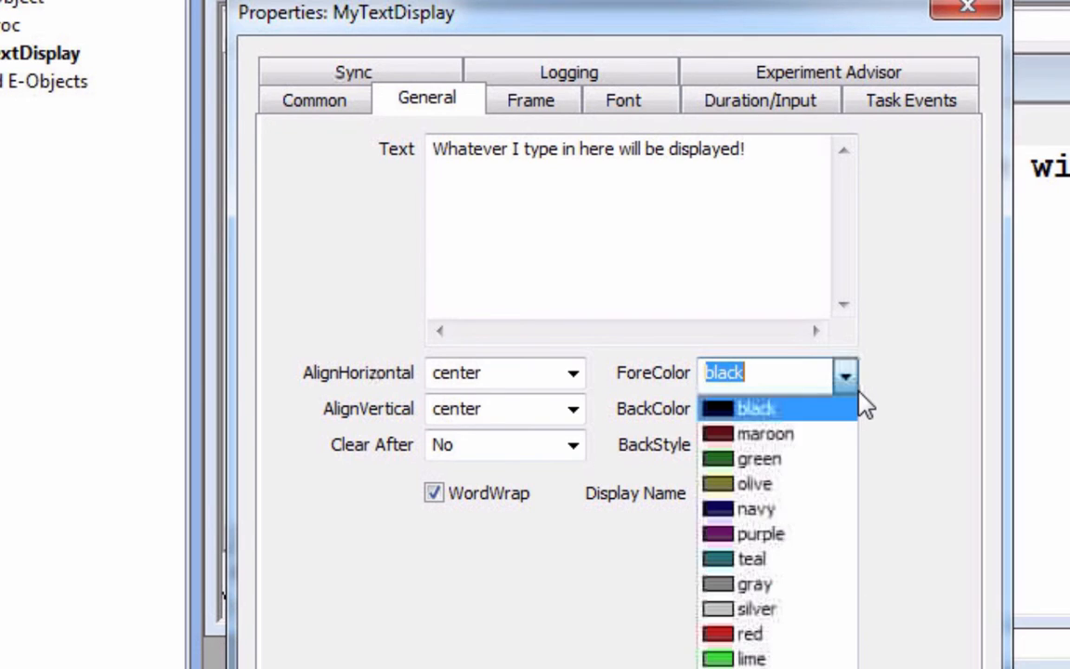
{"action": "left_click", "coordinate": [750, 635]}
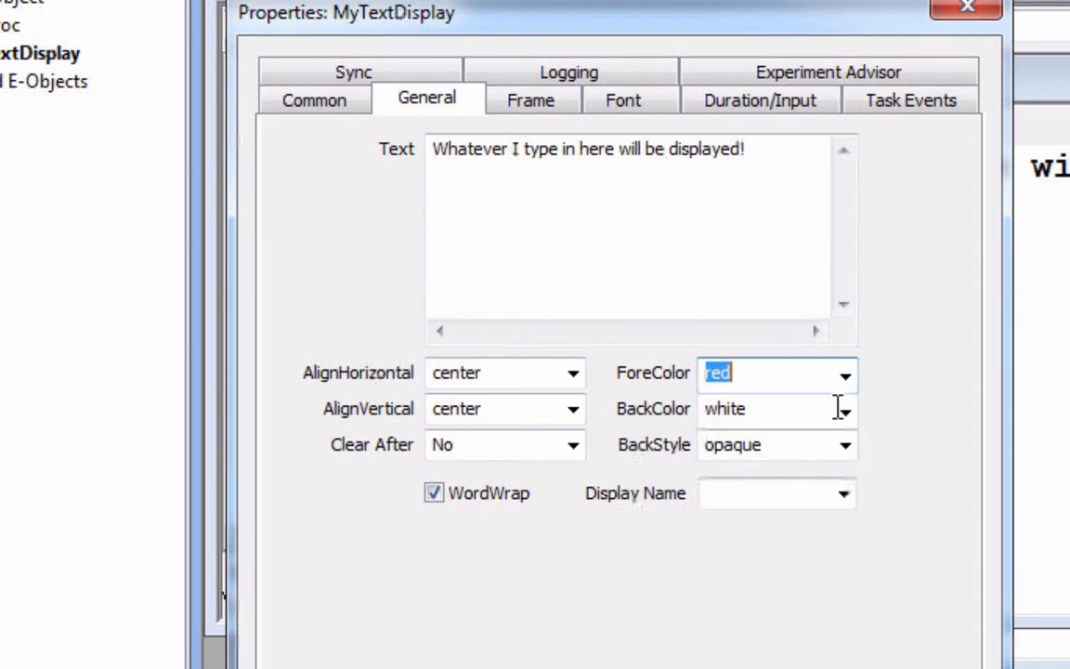
{"action": "left_click", "coordinate": [845, 411]}
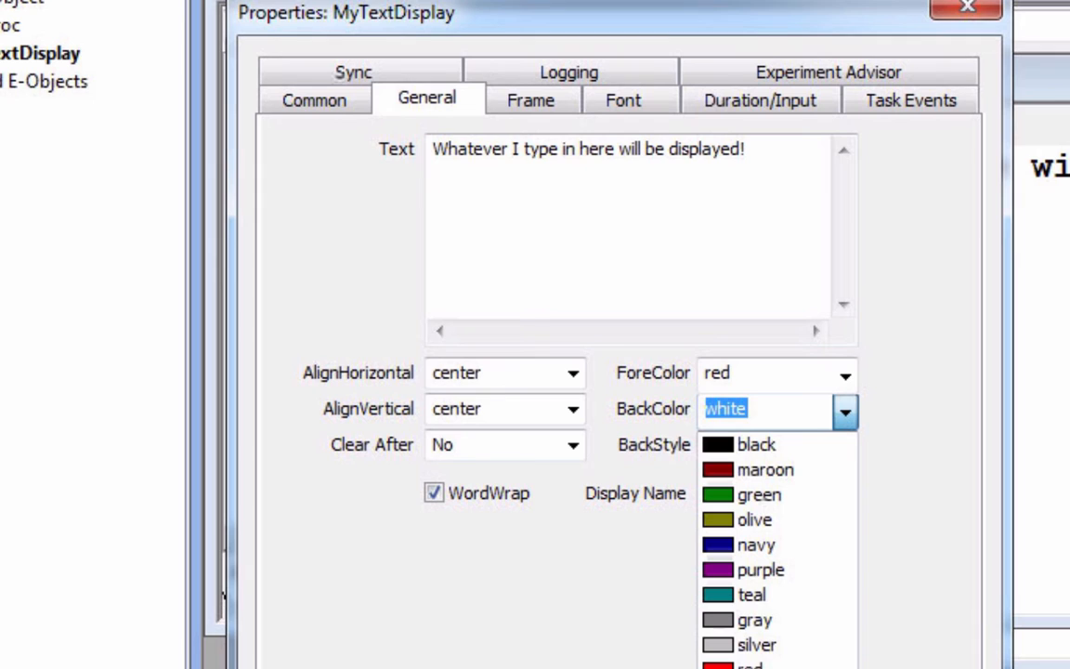
{"action": "left_click", "coordinate": [735, 544]}
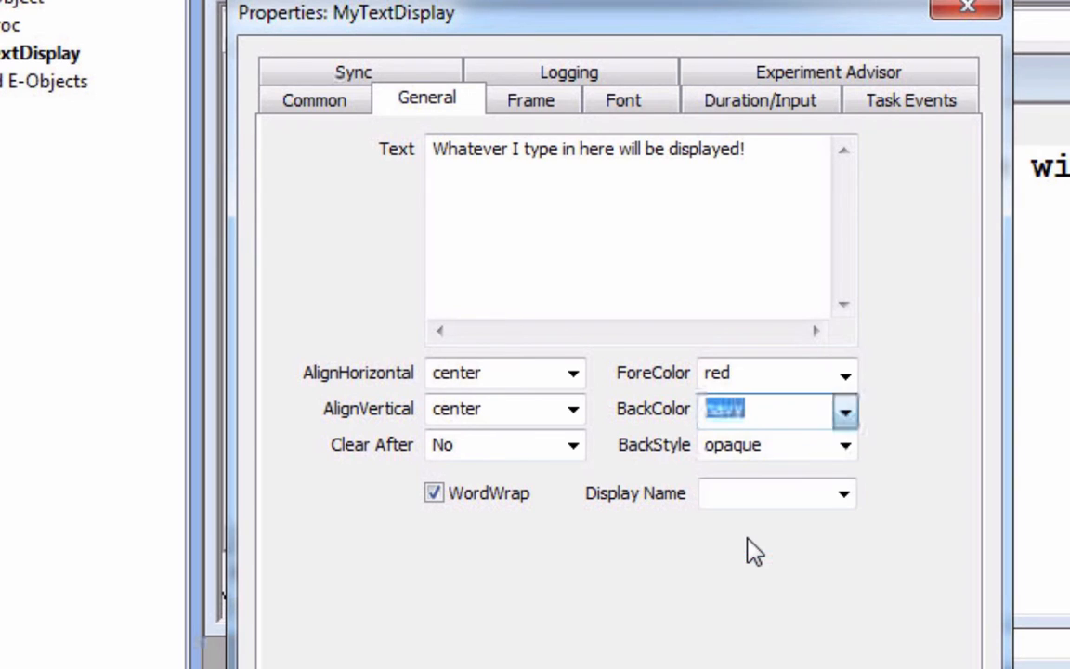
{"action": "type", "text": "blue"}
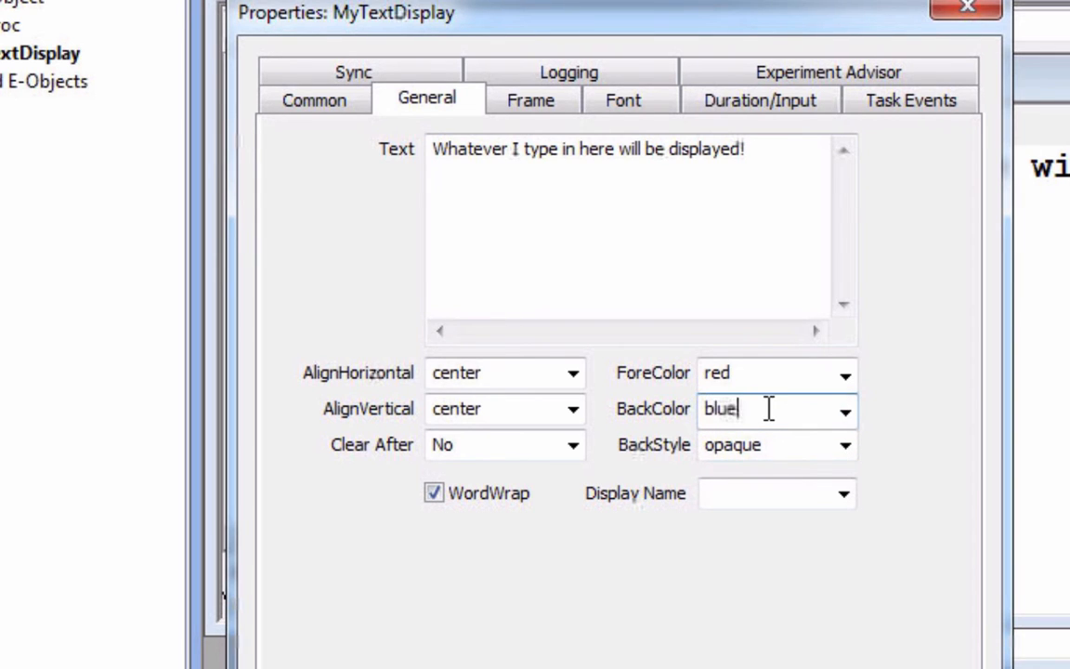
{"action": "key", "text": "Backspace"}
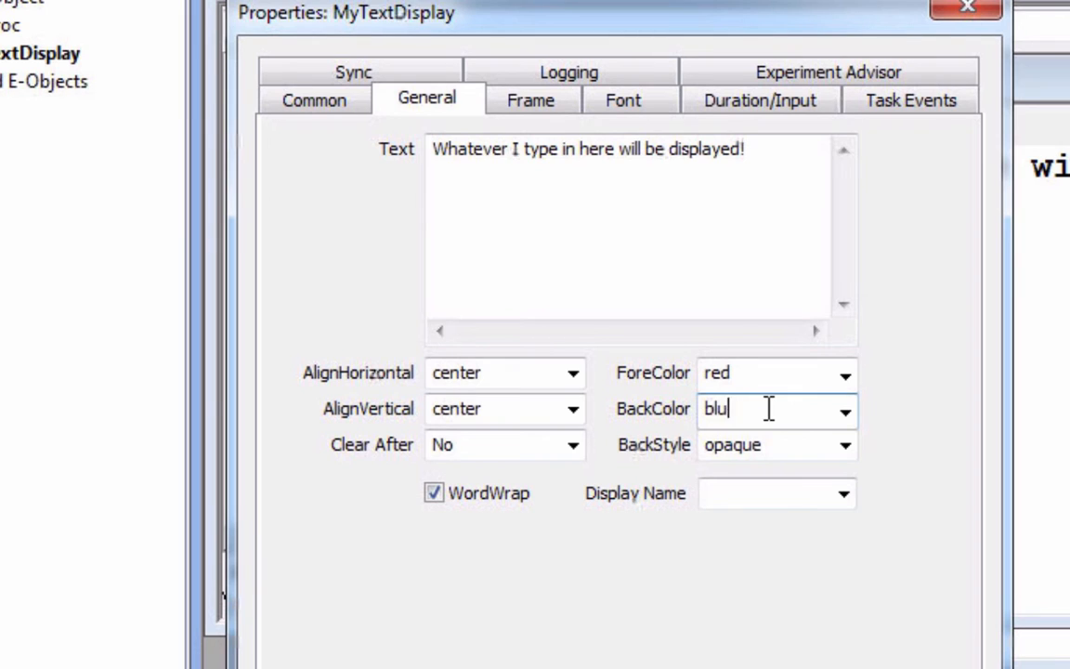
{"action": "type", "text": "navy"}
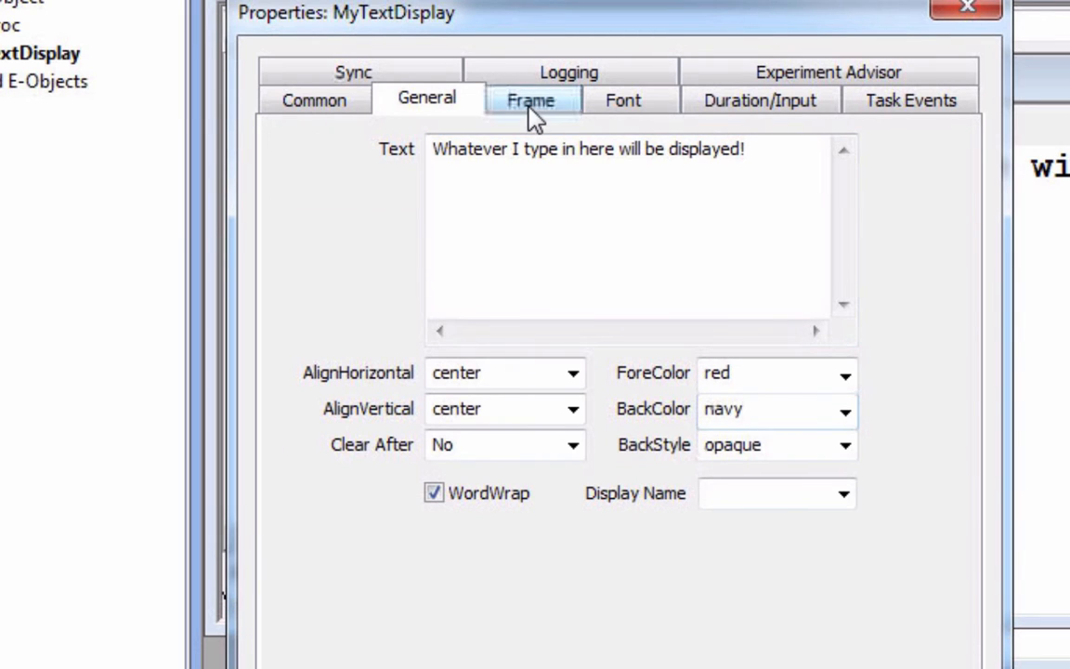
On the Frame tab try X position values 60% and center, then close the properties
{"action": "left_click", "coordinate": [531, 100]}
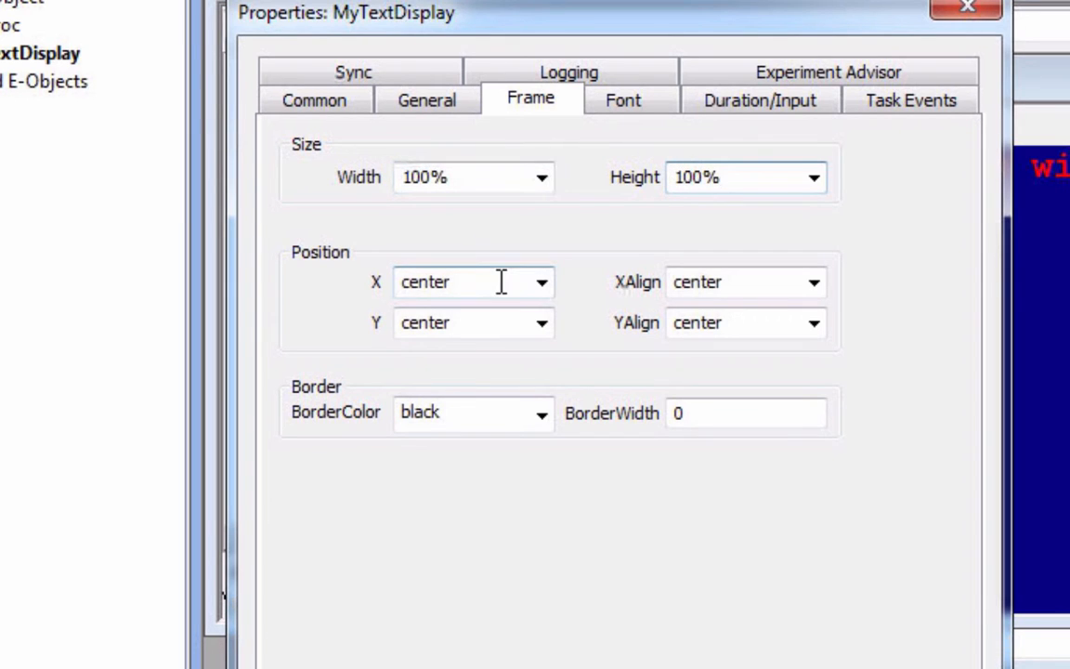
{"action": "double_click", "coordinate": [442, 282]}
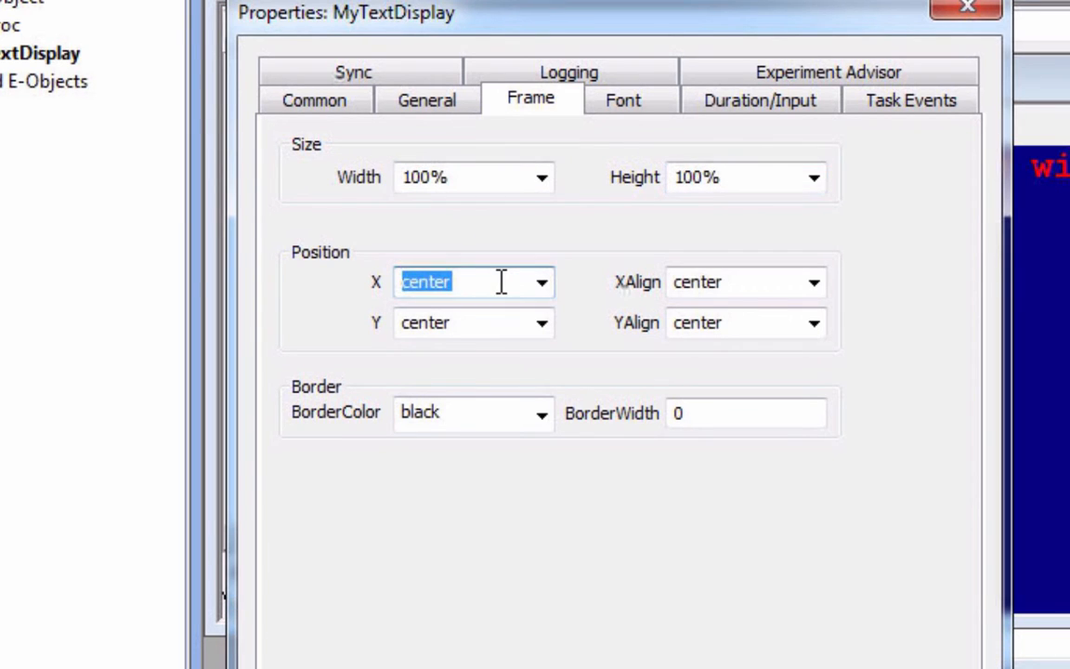
{"action": "type", "text": "60%"}
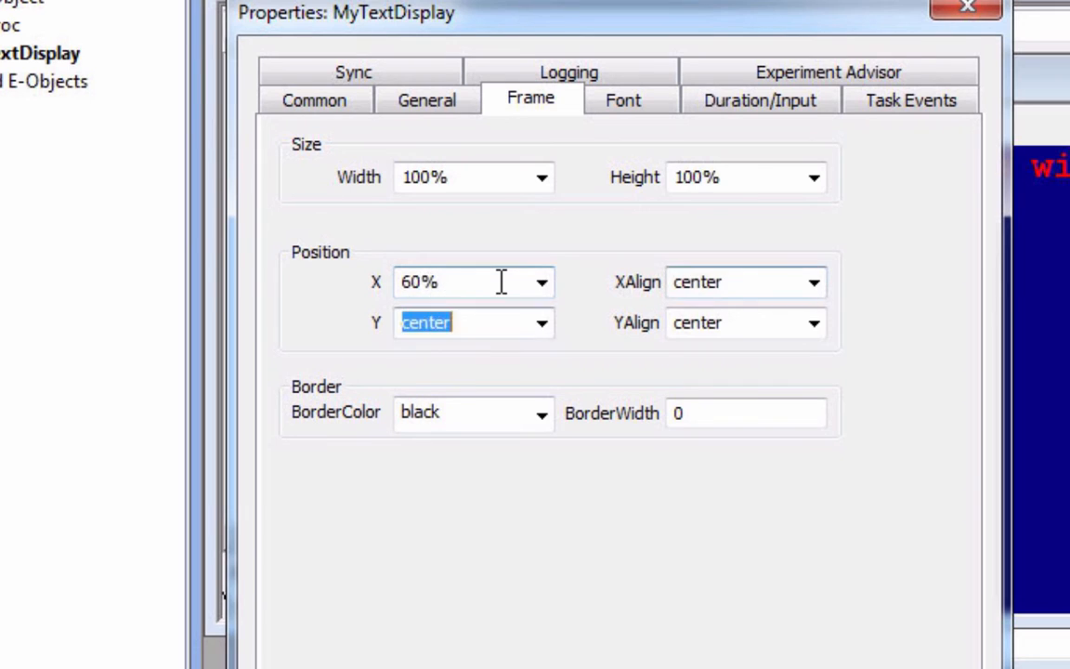
{"action": "type", "text": "60%"}
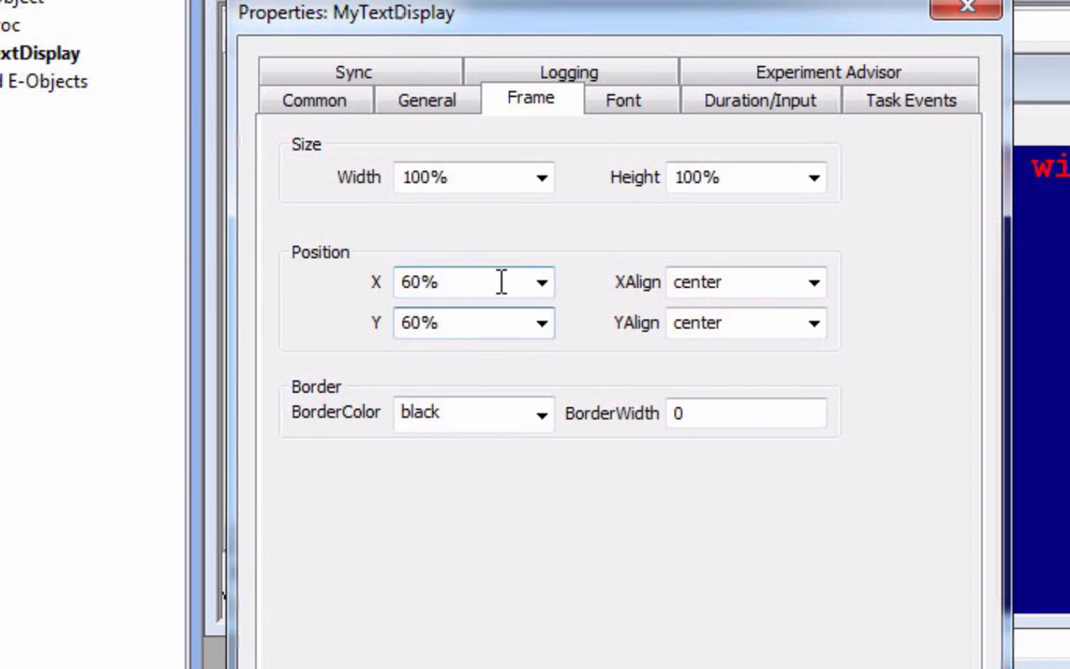
{"action": "type", "text": "center"}
{"action": "type", "text": "left"}
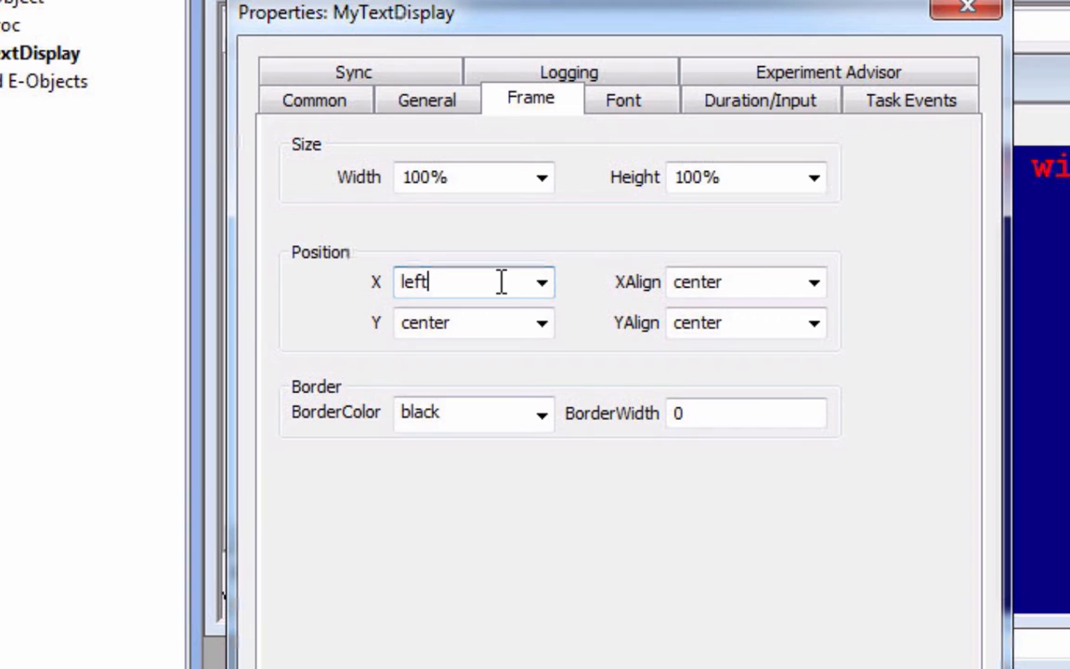
{"action": "left_click", "coordinate": [539, 283]}
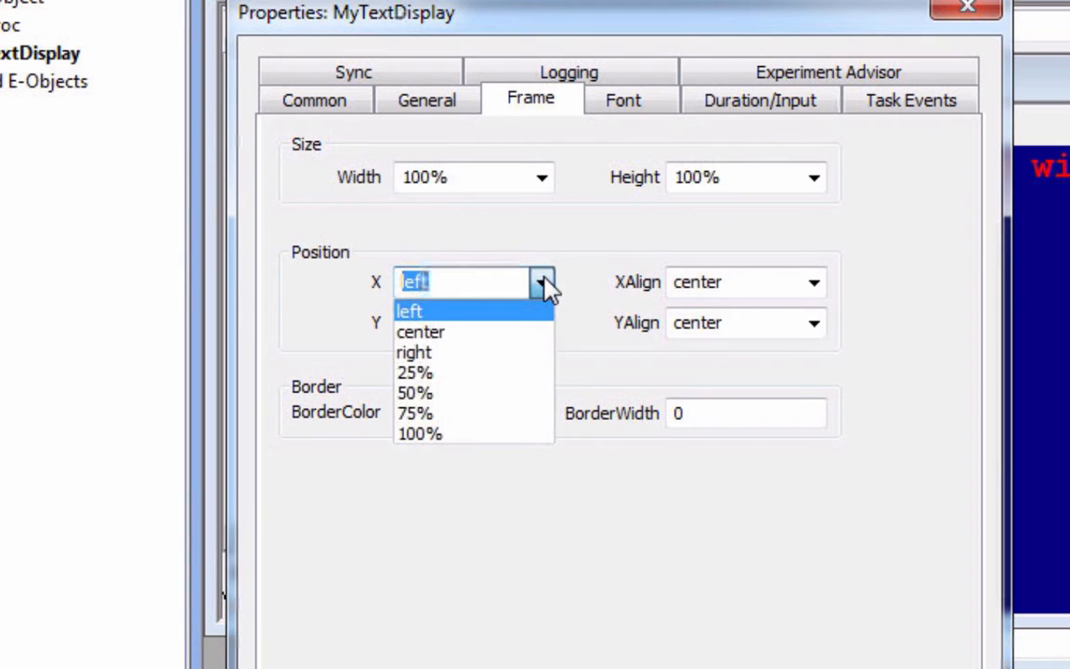
{"action": "mouse_move", "coordinate": [532, 325]}
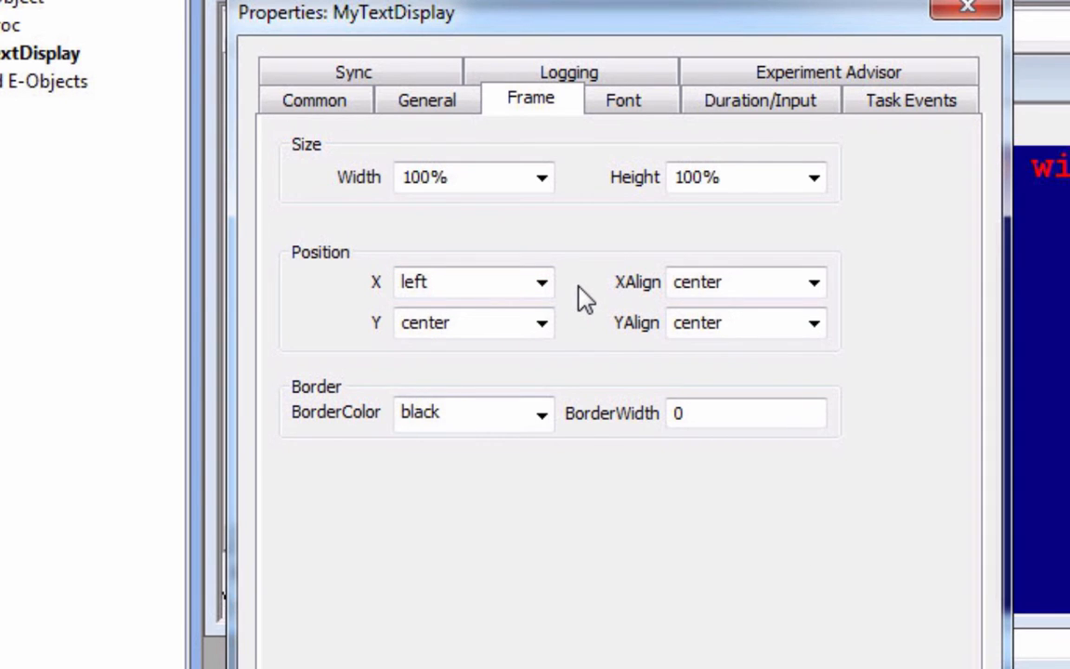
{"action": "mouse_move", "coordinate": [985, 19]}
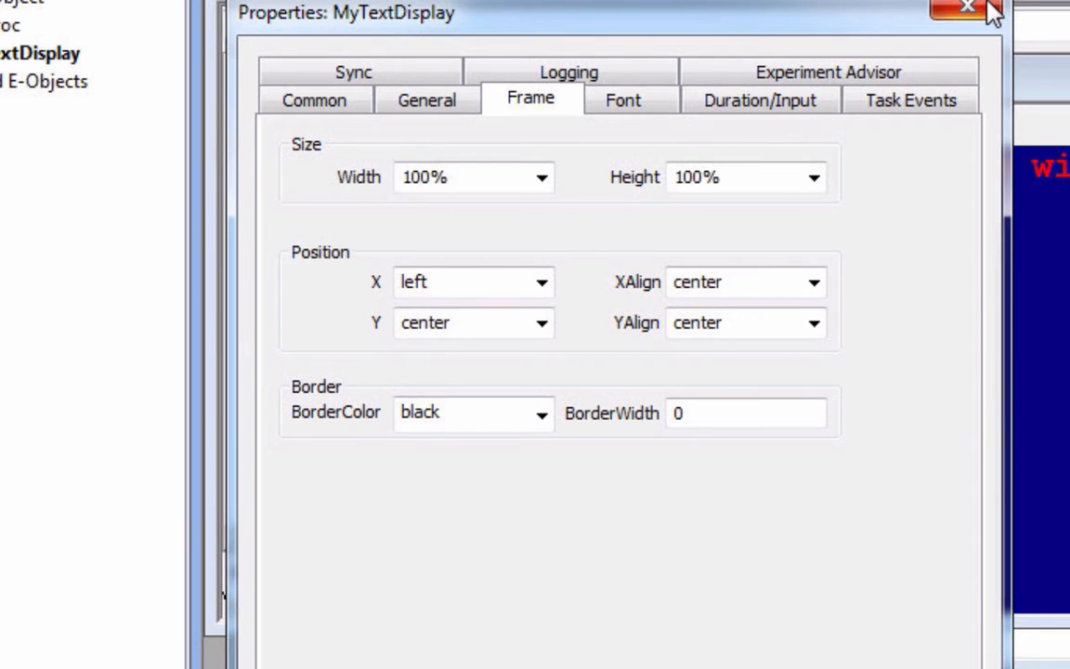
{"action": "left_click", "coordinate": [955, 8]}
{"action": "type", "text": "MyEpxer"}
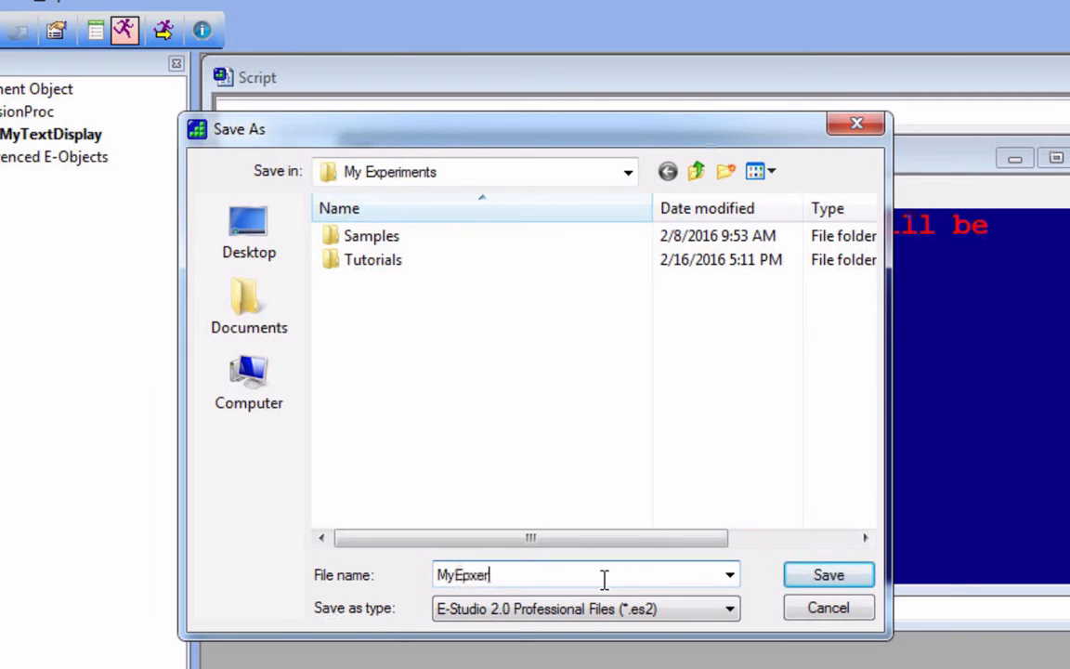
Save the experiment as MyExperiment and run it with default subject and session numbers
{"action": "type", "text": "MyExperim"}
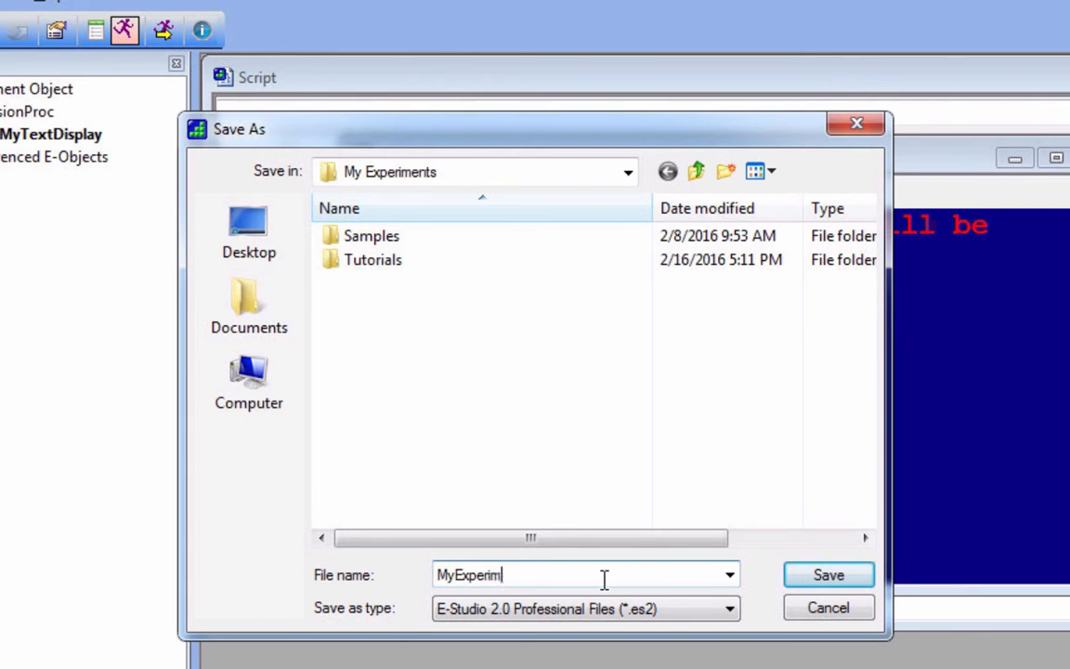
{"action": "left_click", "coordinate": [830, 574]}
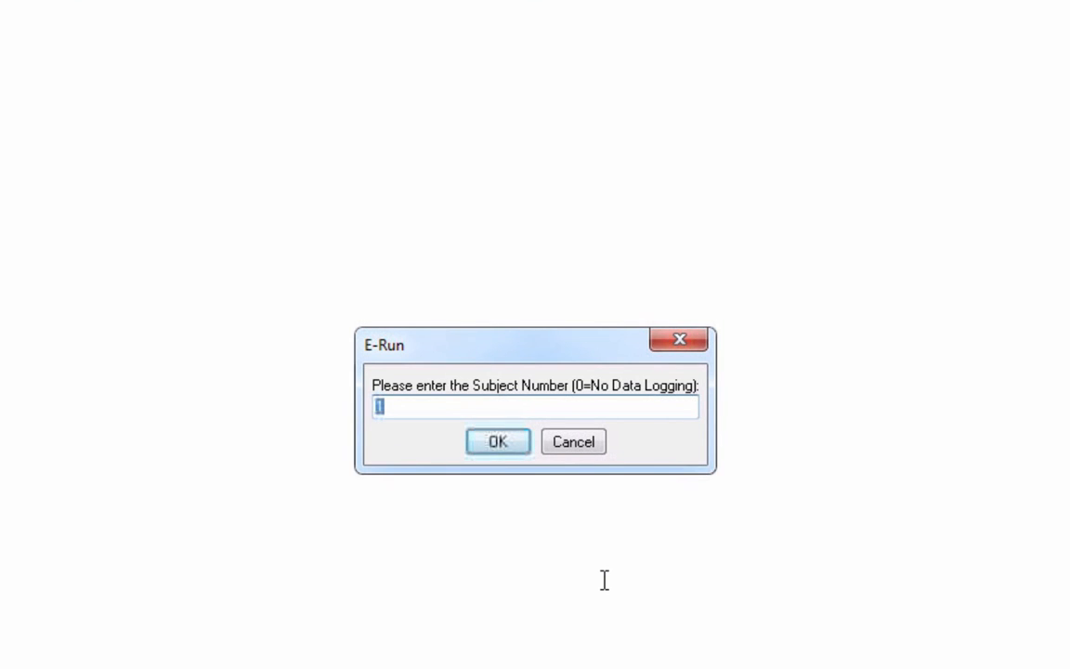
{"action": "left_click", "coordinate": [497, 442]}
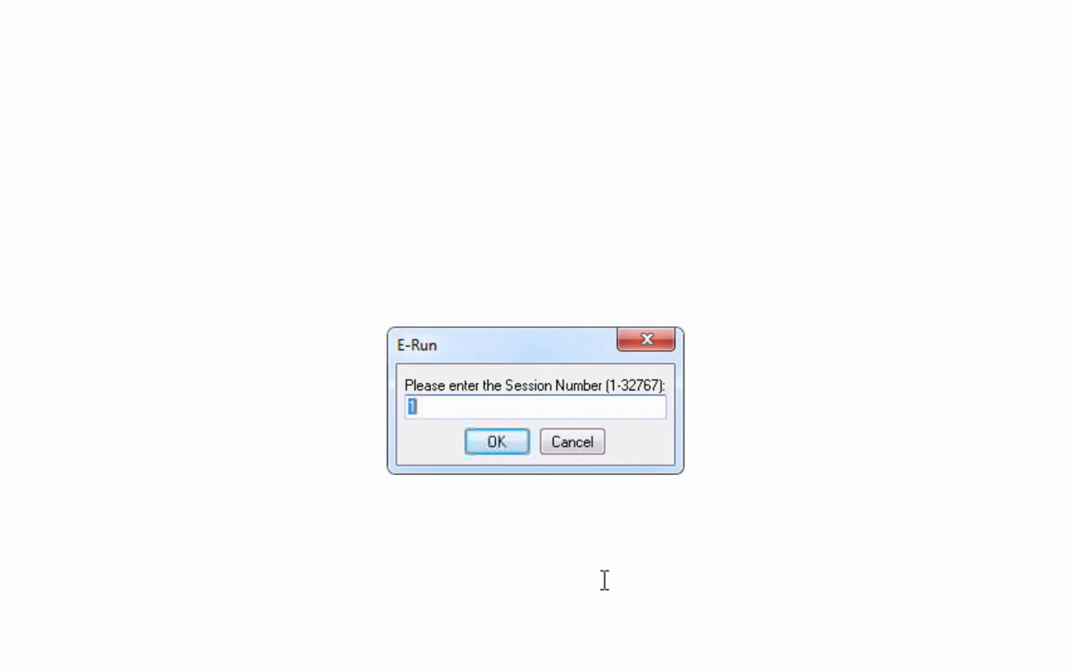
{"action": "left_click", "coordinate": [500, 442]}
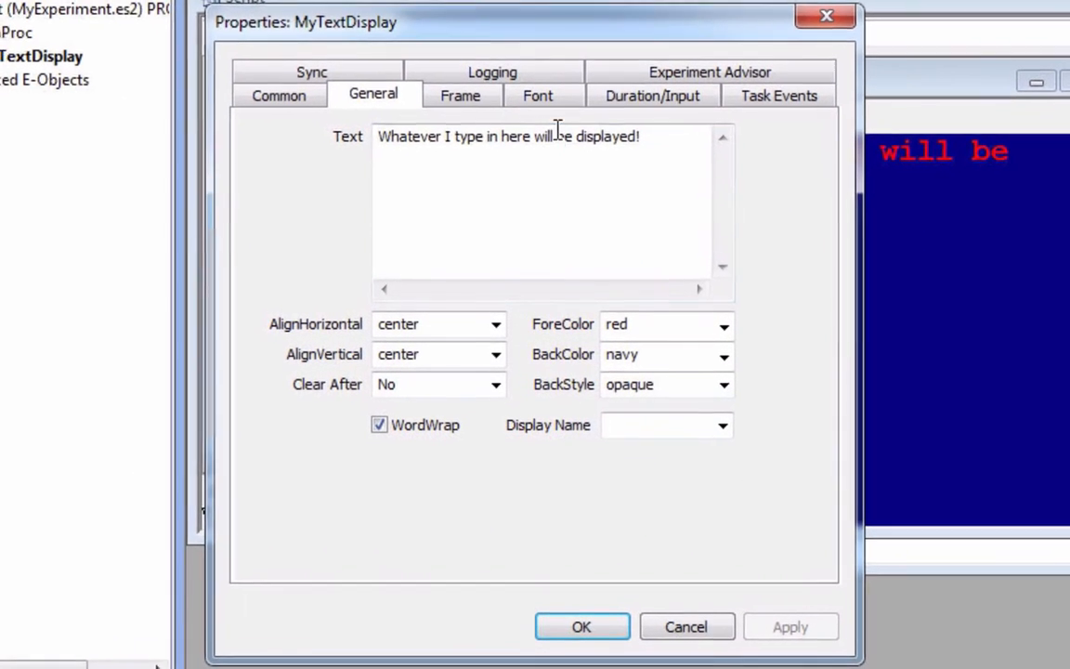
Check the Frame settings, close the properties and run the experiment again
{"action": "left_click", "coordinate": [461, 95]}
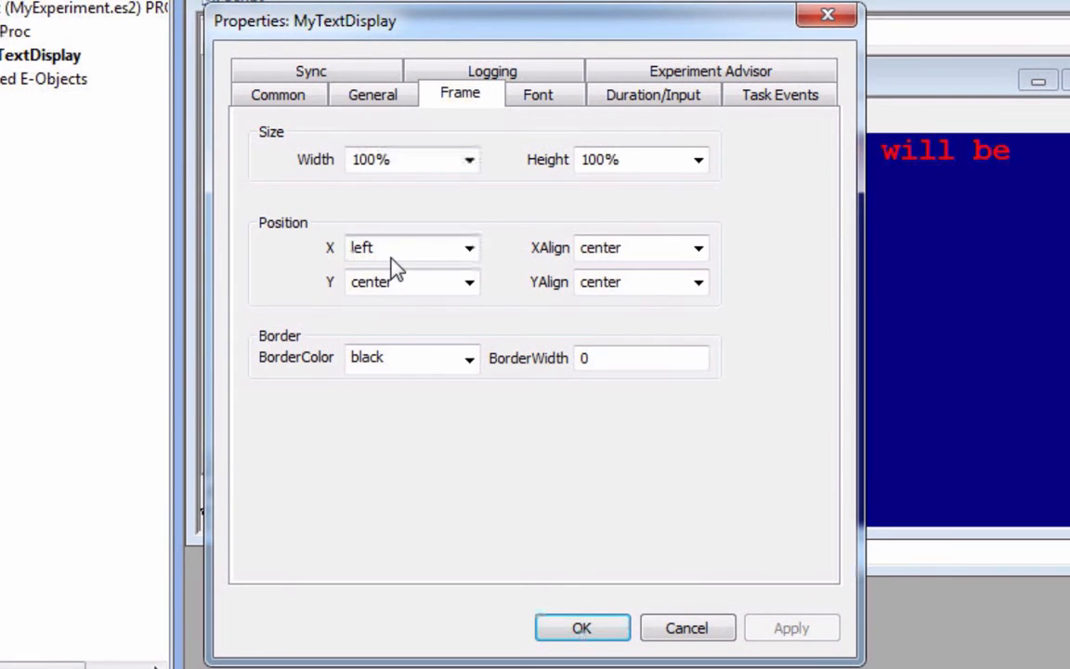
{"action": "left_click", "coordinate": [399, 247]}
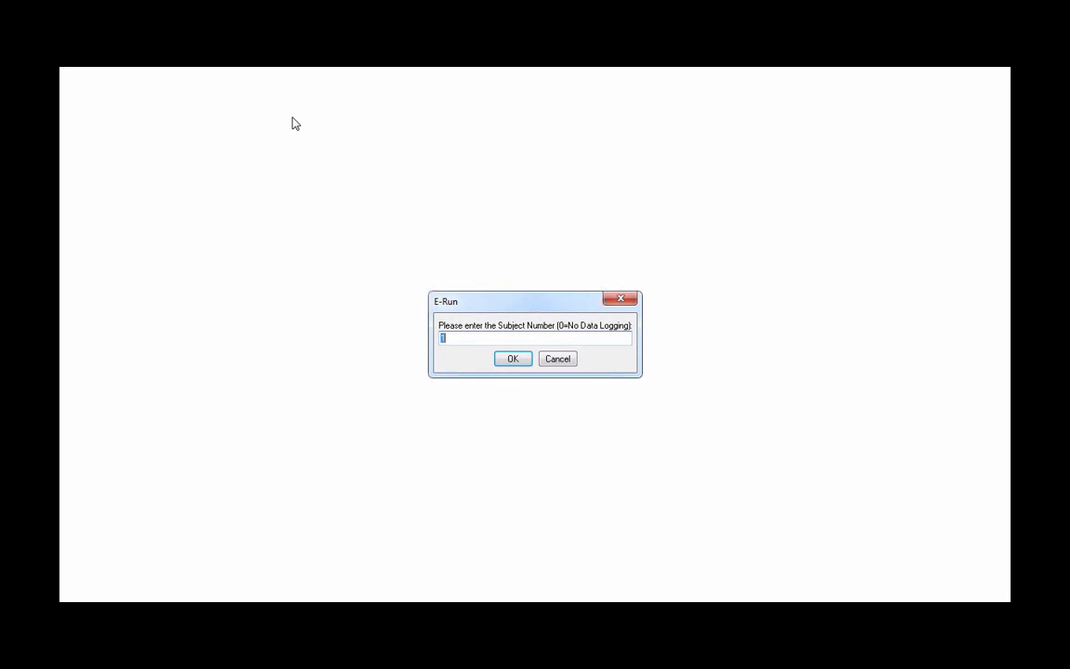
{"action": "left_click", "coordinate": [512, 358]}
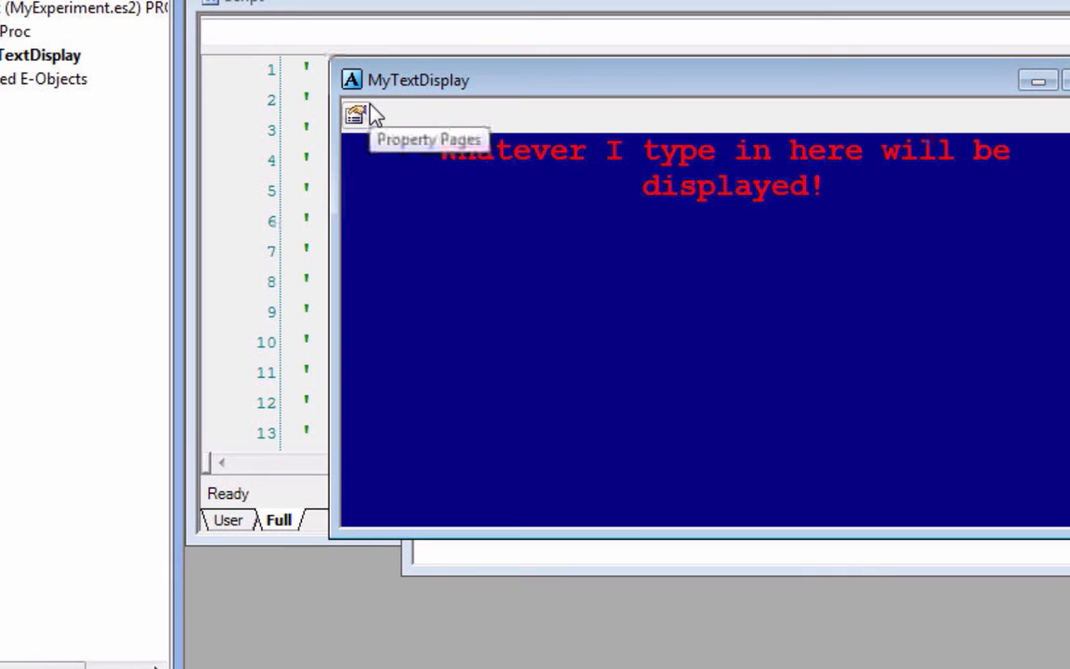
Set MyTextDisplay's Duration (10000, then 3000 ms) and run the experiment again
{"action": "left_click", "coordinate": [355, 115]}
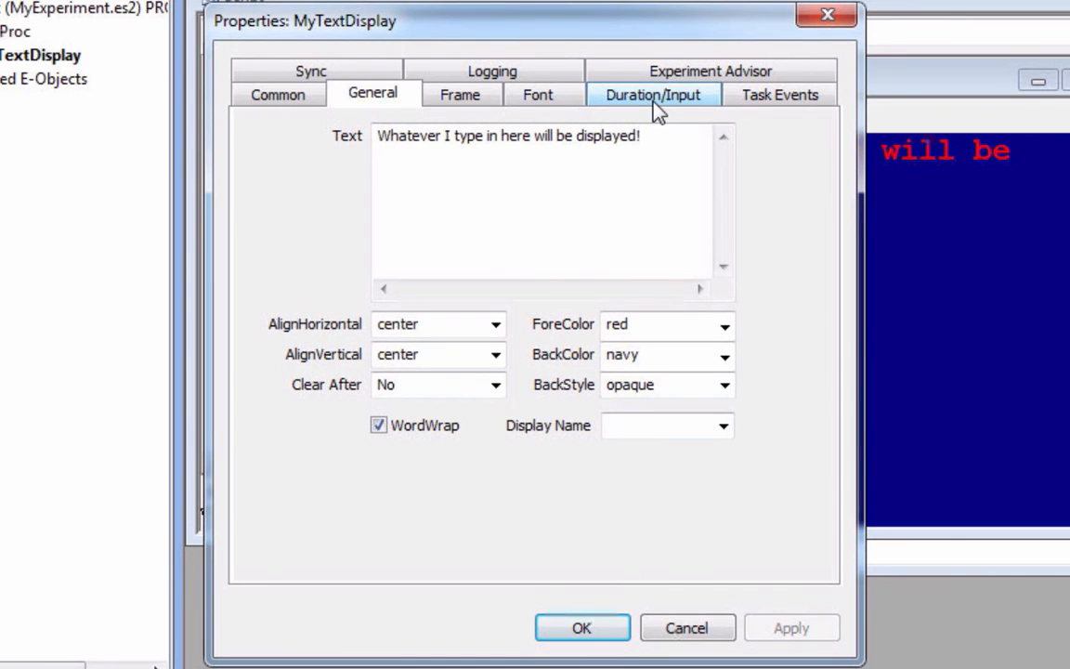
{"action": "left_click", "coordinate": [654, 93]}
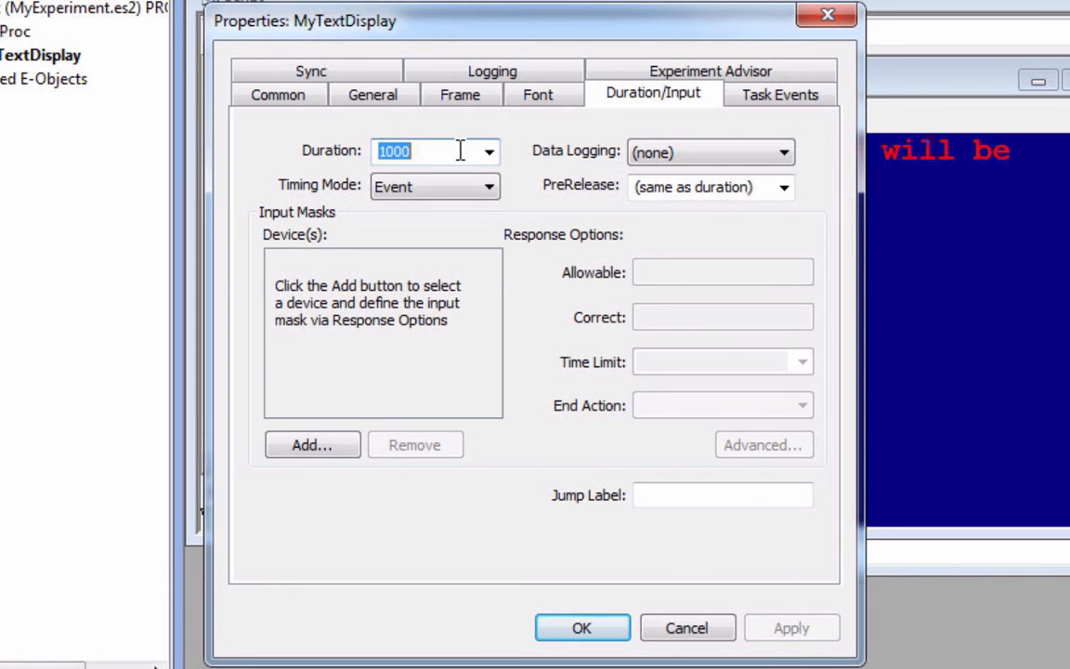
{"action": "type", "text": "10000"}
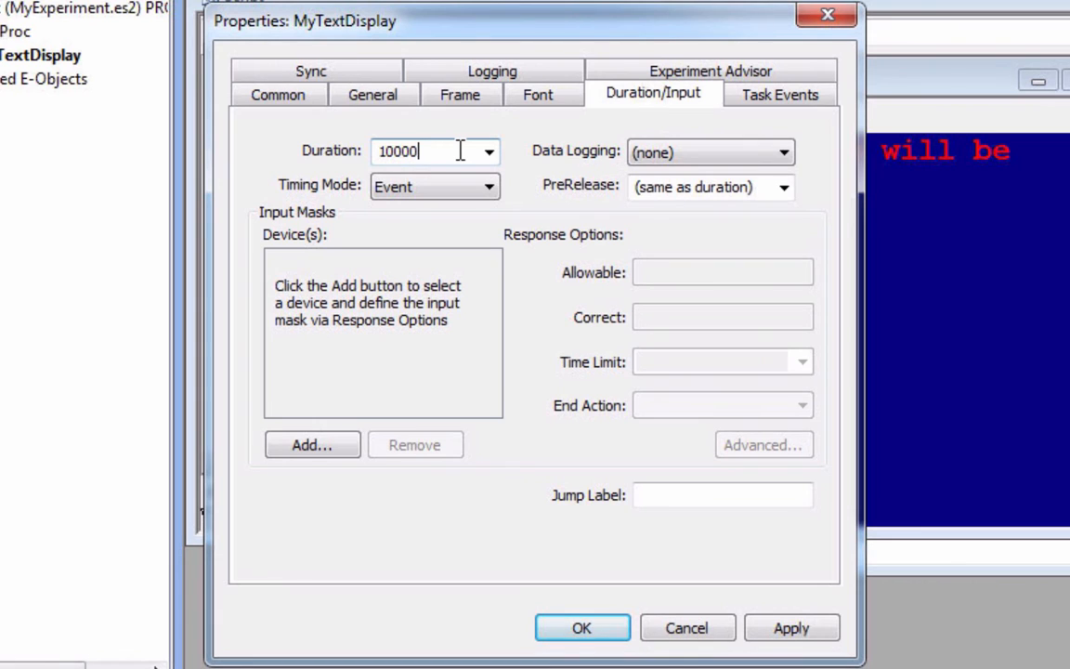
{"action": "type", "text": "30"}
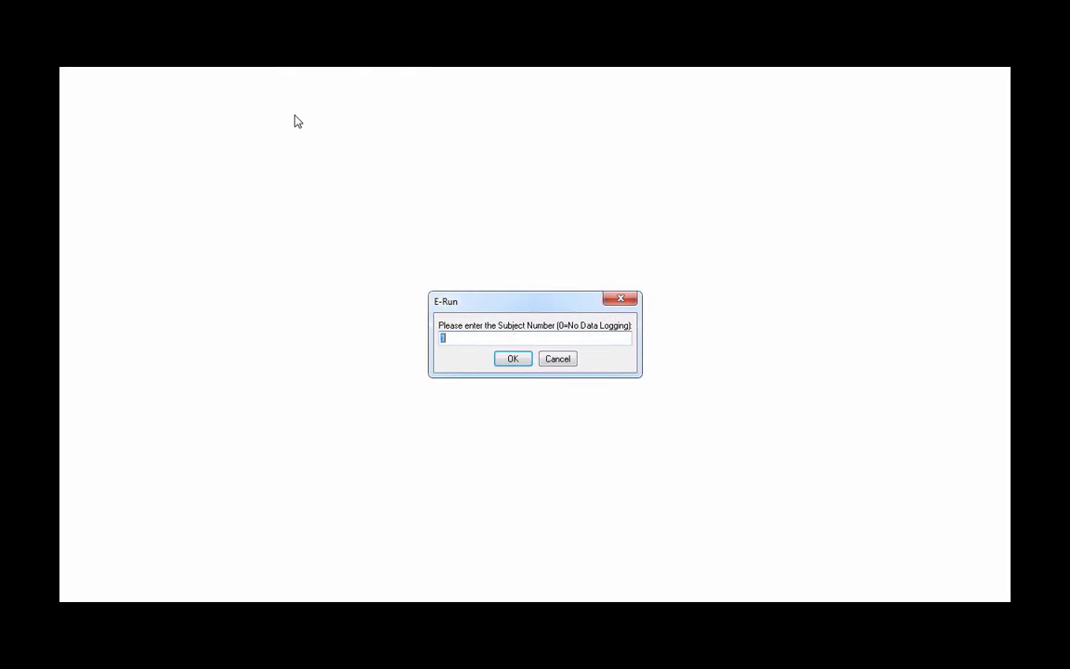
{"action": "left_click", "coordinate": [512, 358]}
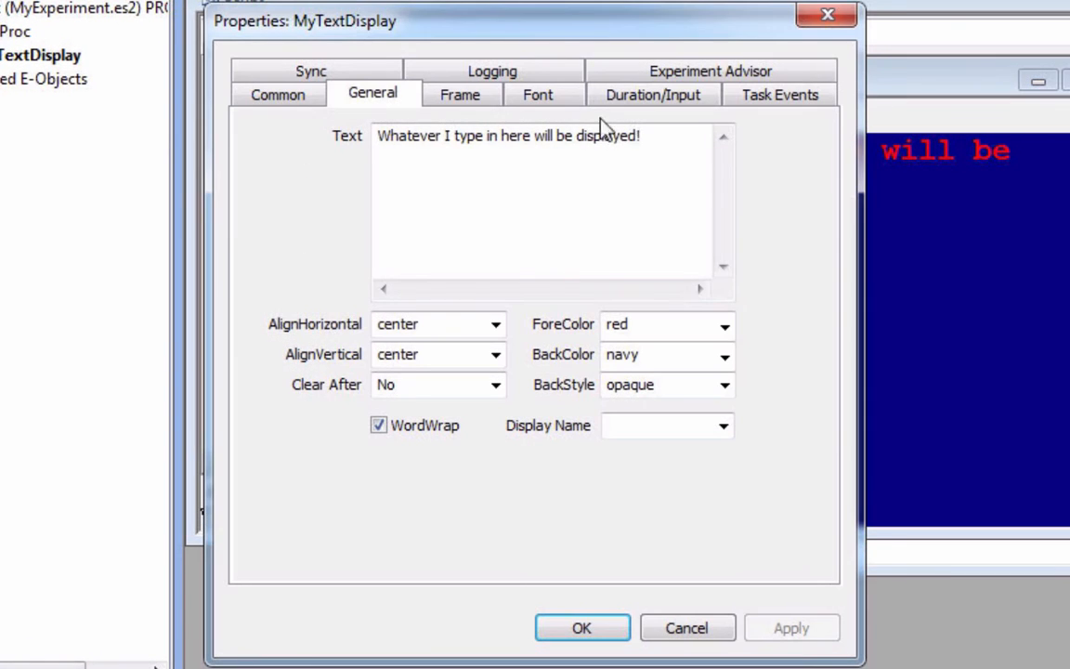
Set Duration to (infinite) and begin adding an input device under Input Masks
{"action": "left_click", "coordinate": [654, 93]}
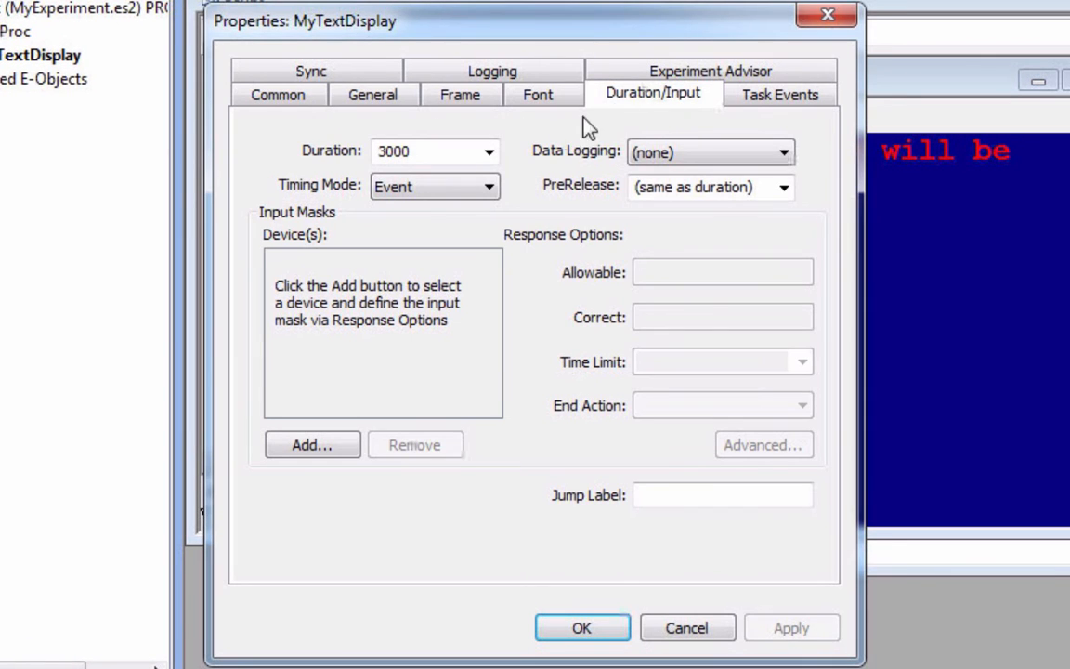
{"action": "left_click", "coordinate": [487, 153]}
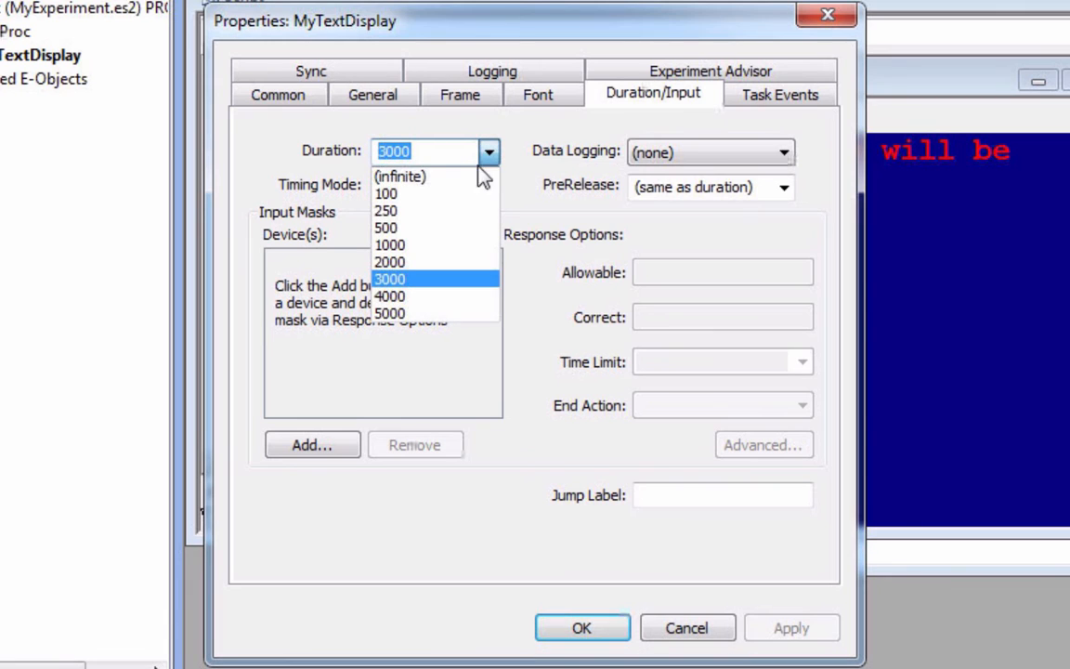
{"action": "left_click", "coordinate": [399, 176]}
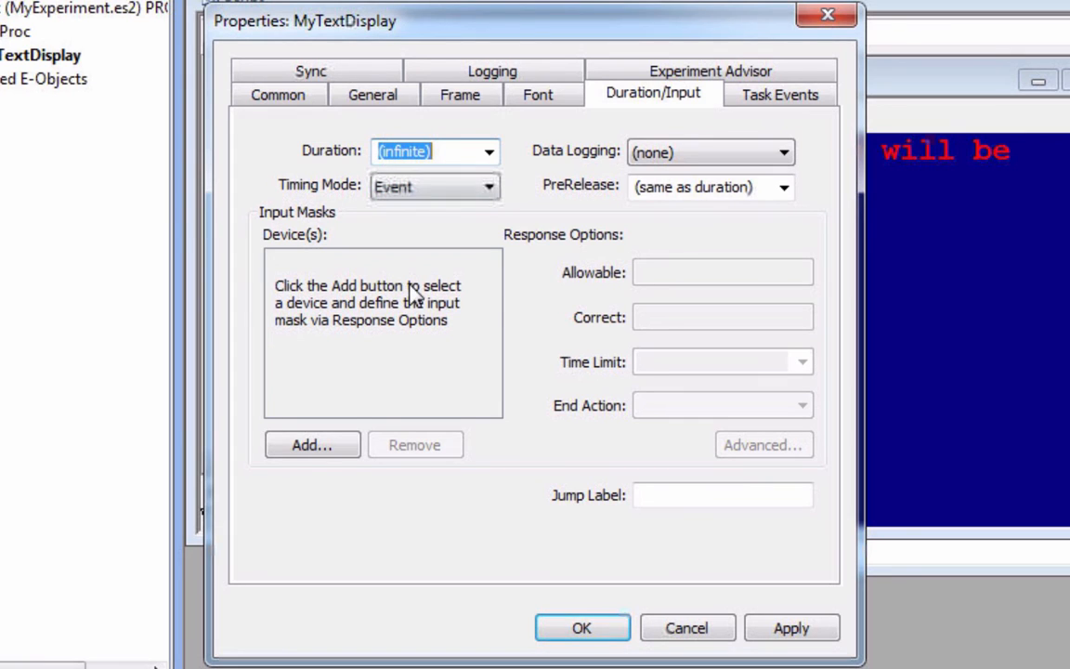
{"action": "mouse_move", "coordinate": [379, 375]}
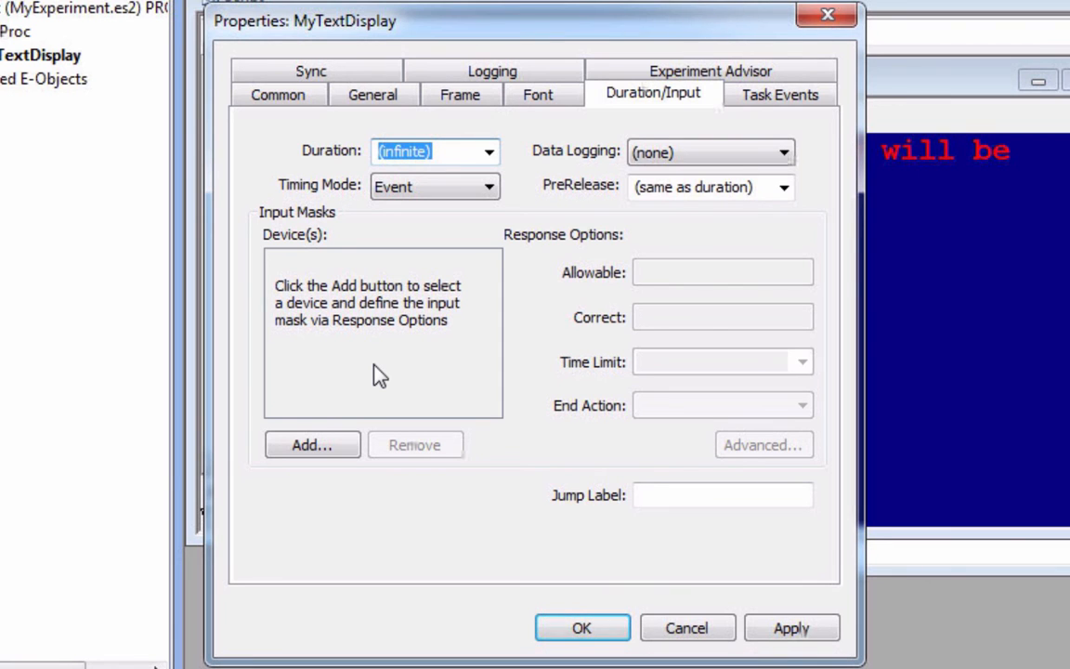
{"action": "left_click", "coordinate": [312, 444]}
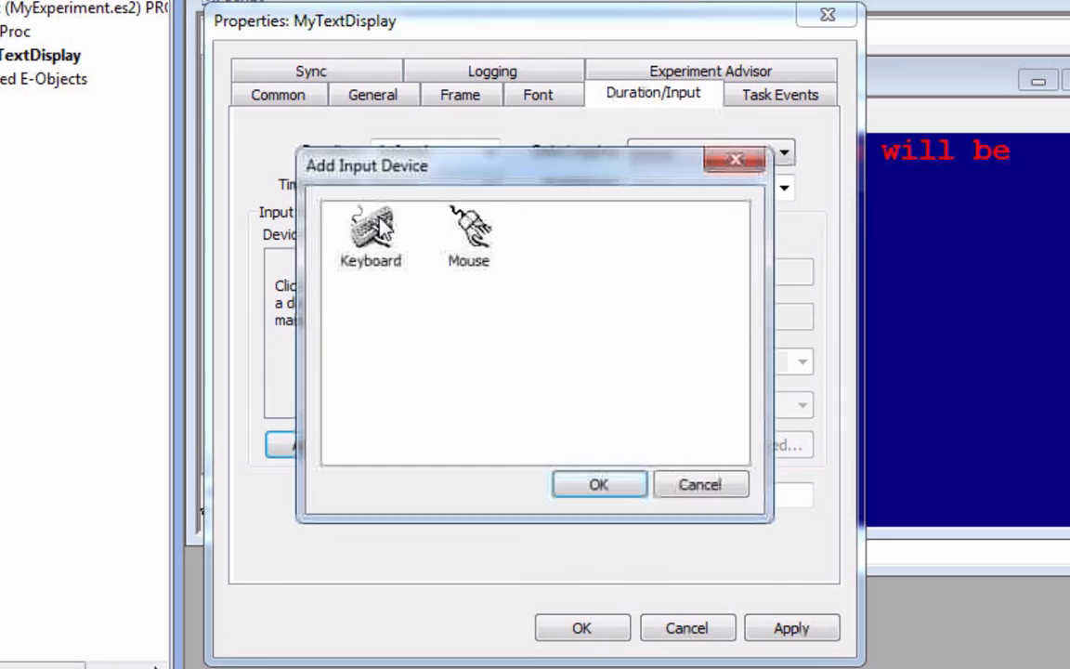
Add Keyboard as the input device and experiment with Allowable entries ({, asdfjkl, 134)
{"action": "left_click", "coordinate": [598, 483]}
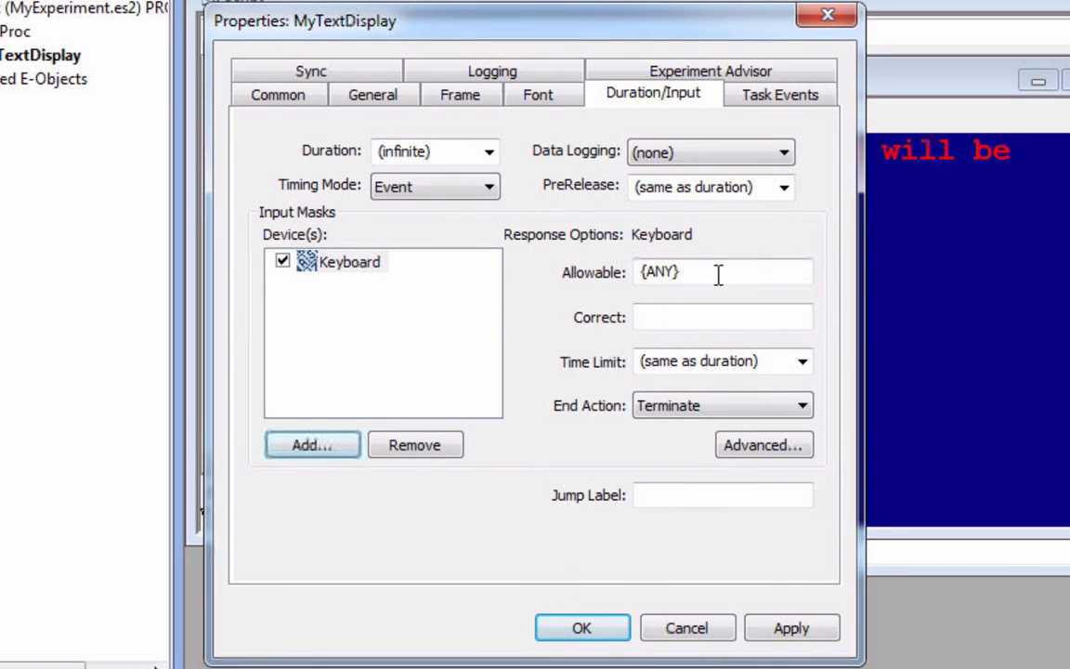
{"action": "double_click", "coordinate": [661, 271]}
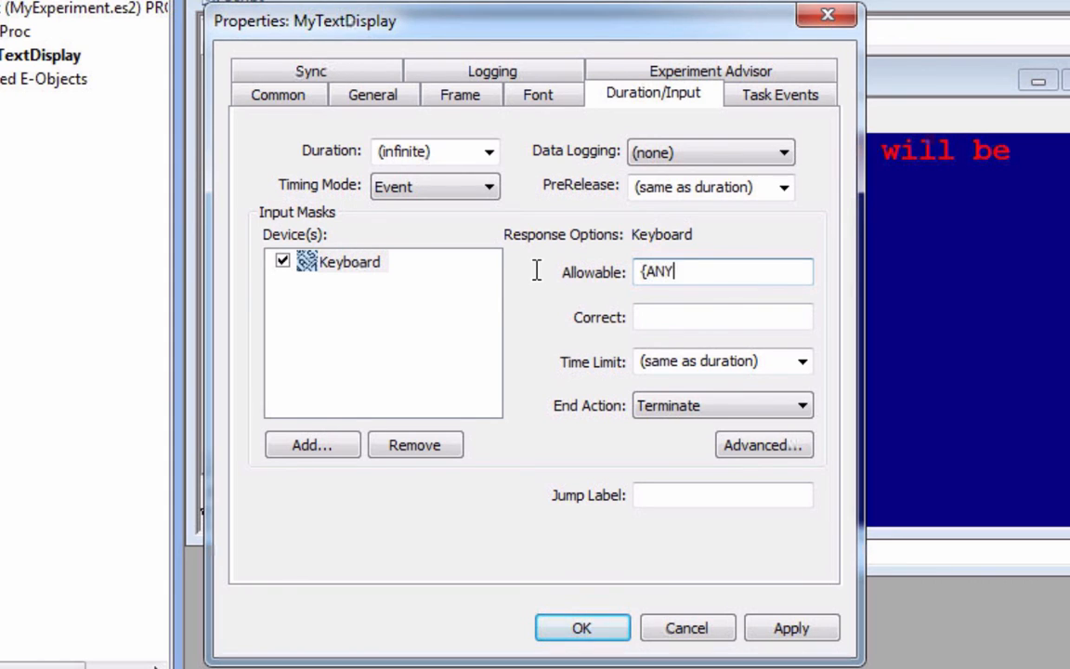
{"action": "type", "text": "}"}
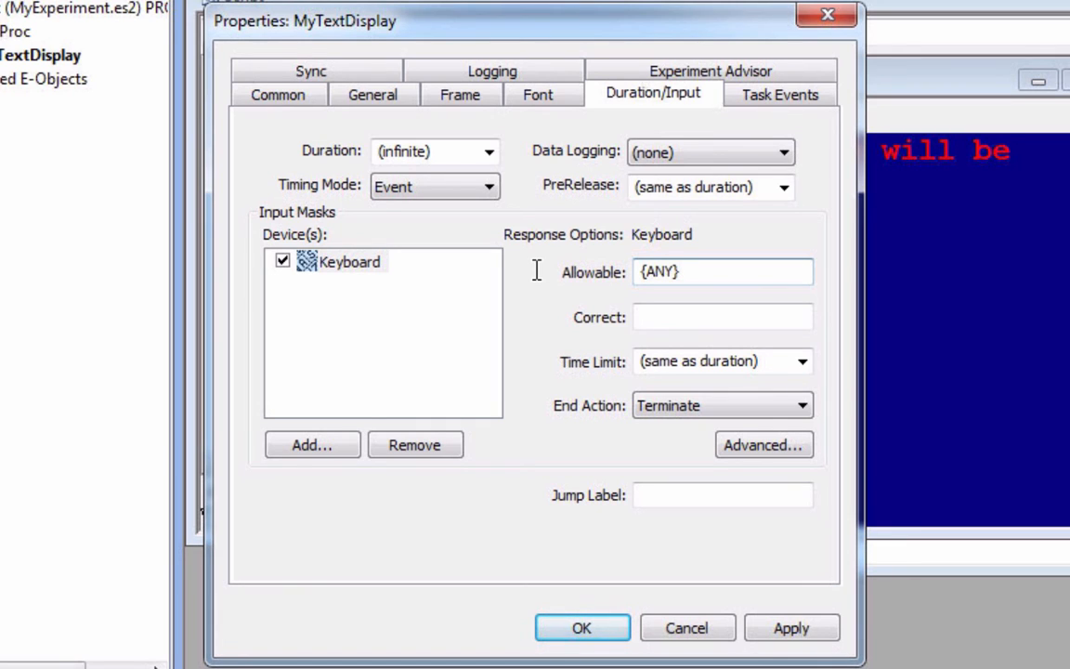
{"action": "type", "text": "{"}
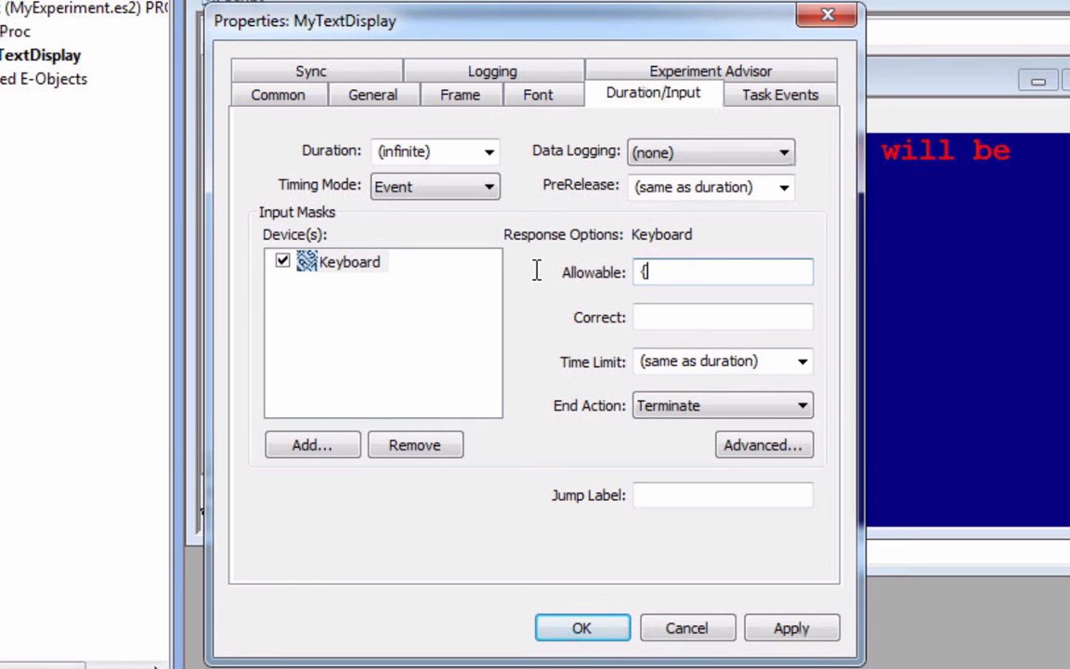
{"action": "type", "text": "asdfjkl;"}
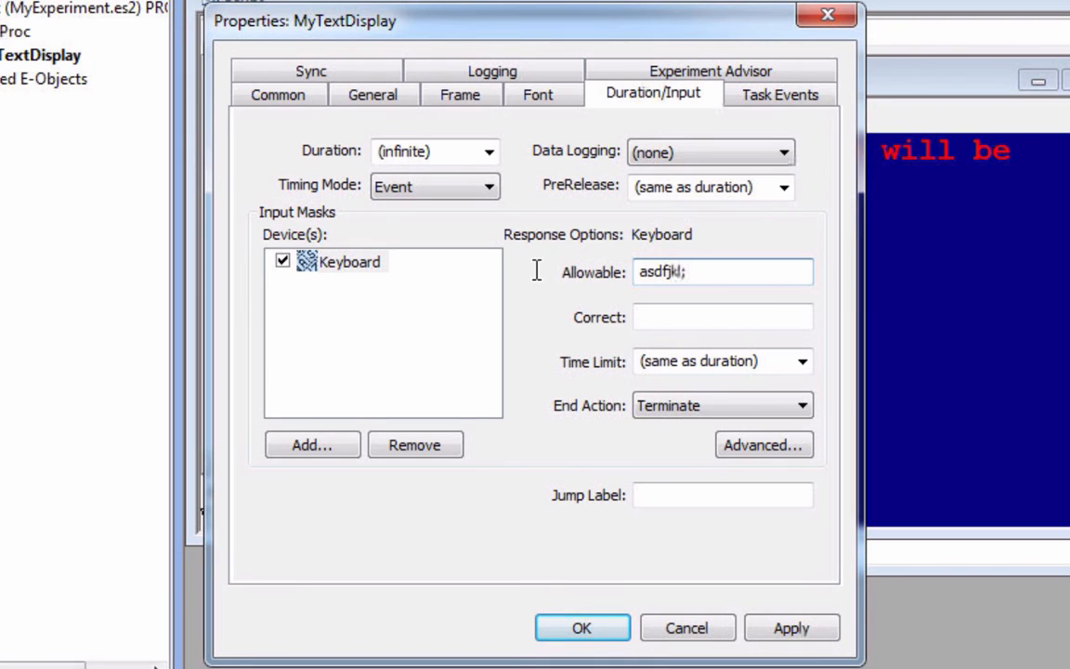
{"action": "key", "text": "Backspace"}
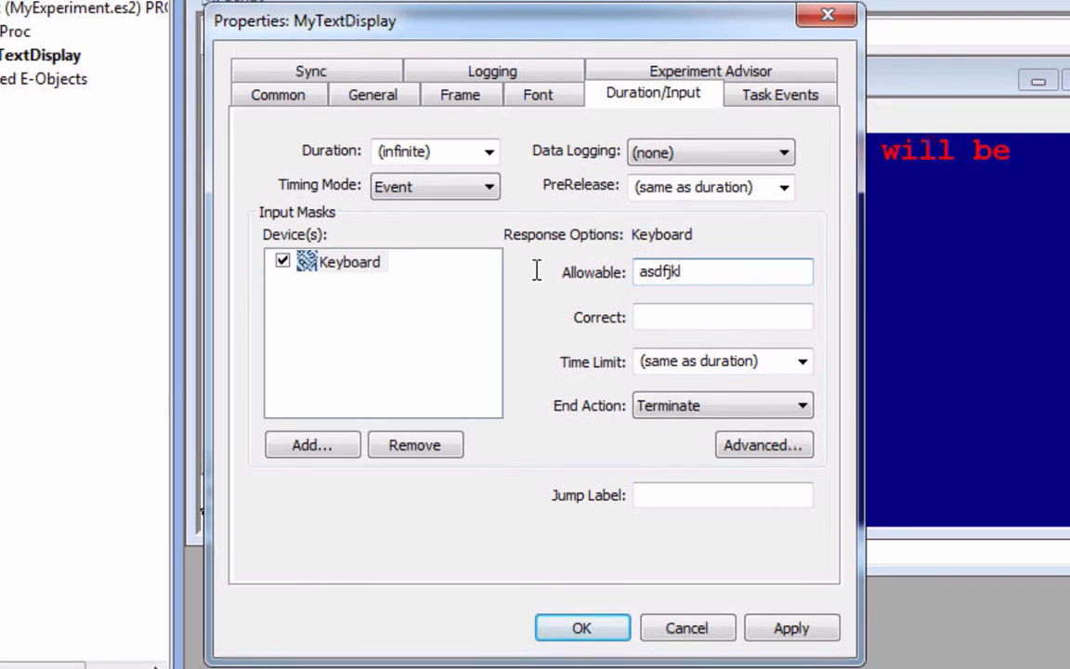
{"action": "type", "text": "134"}
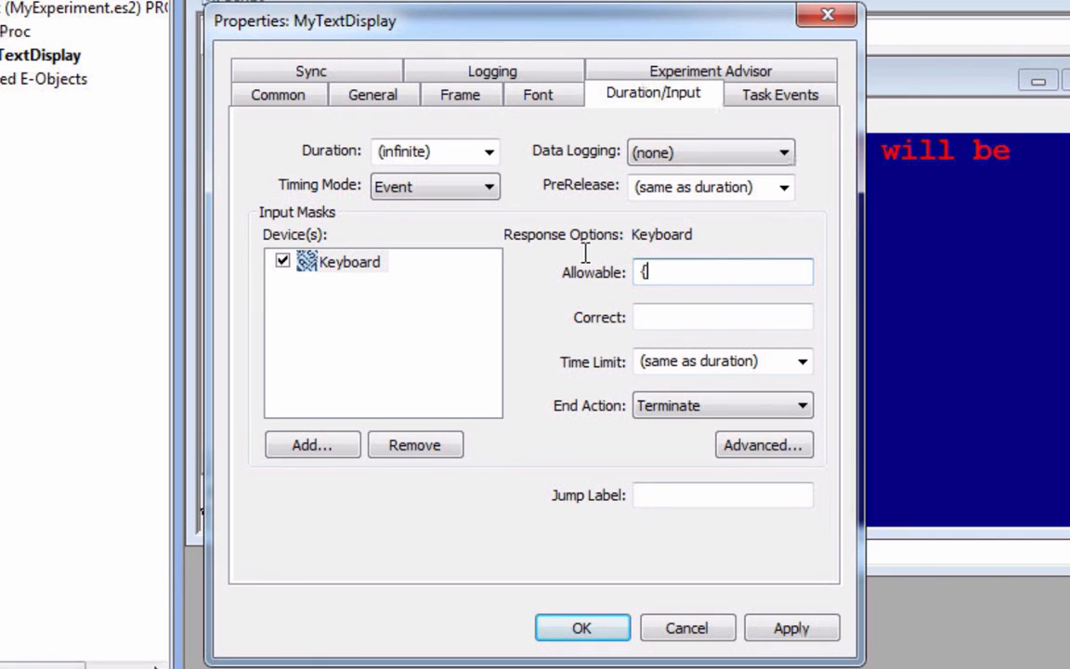
Set MyTextDisplay's allowable keyboard response to {SPACE} and apply the response settings
{"action": "type", "text": "SPACE}"}
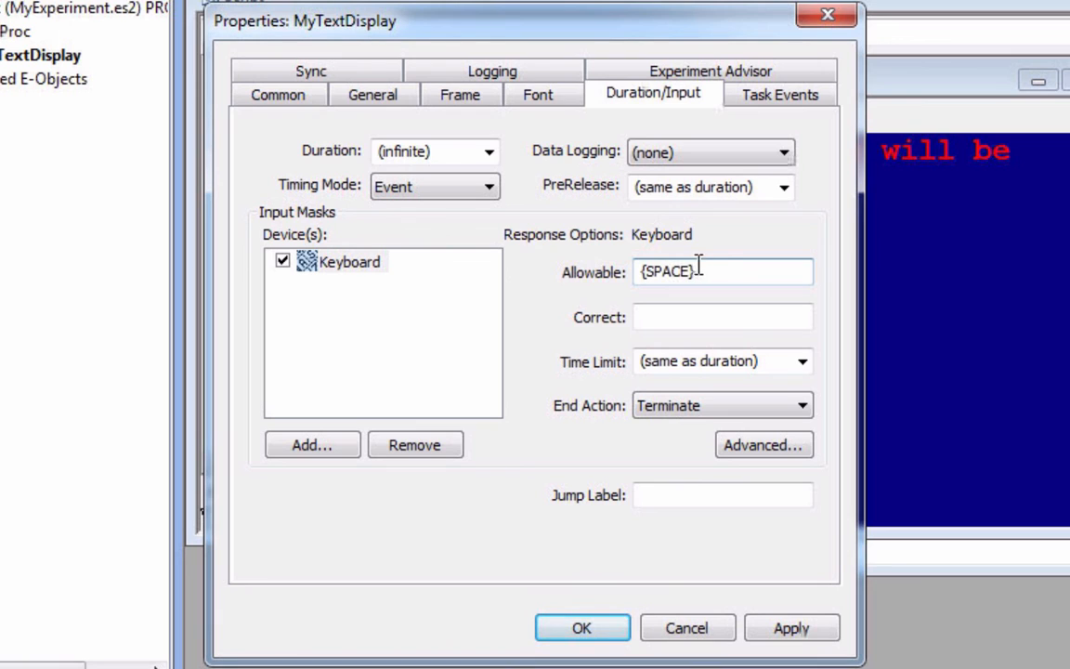
{"action": "mouse_move", "coordinate": [734, 267]}
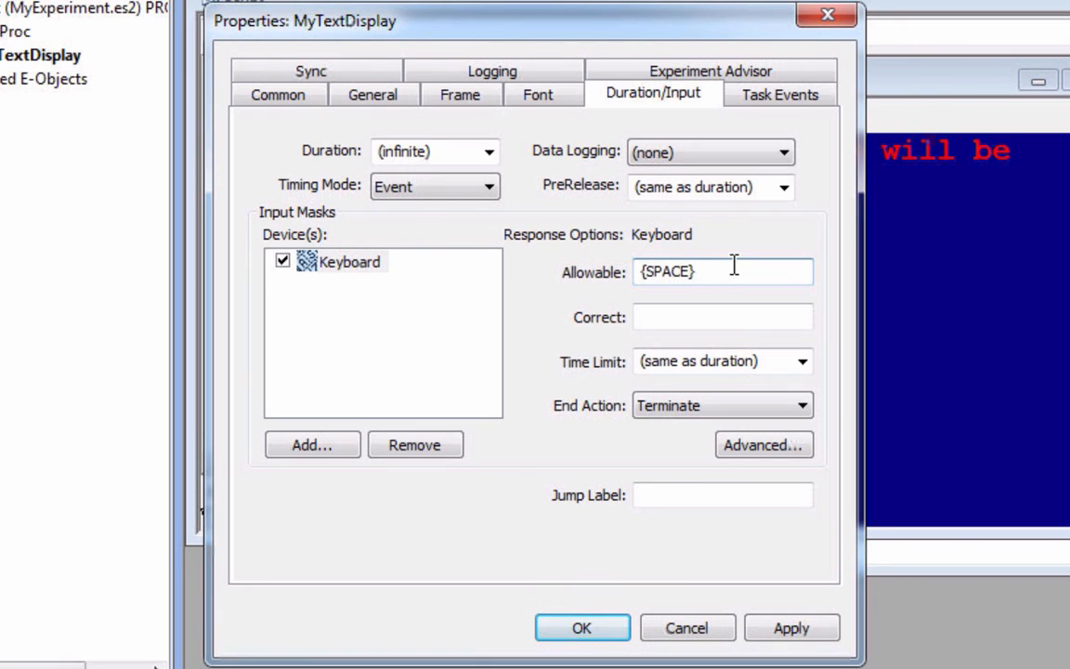
{"action": "left_click", "coordinate": [708, 271]}
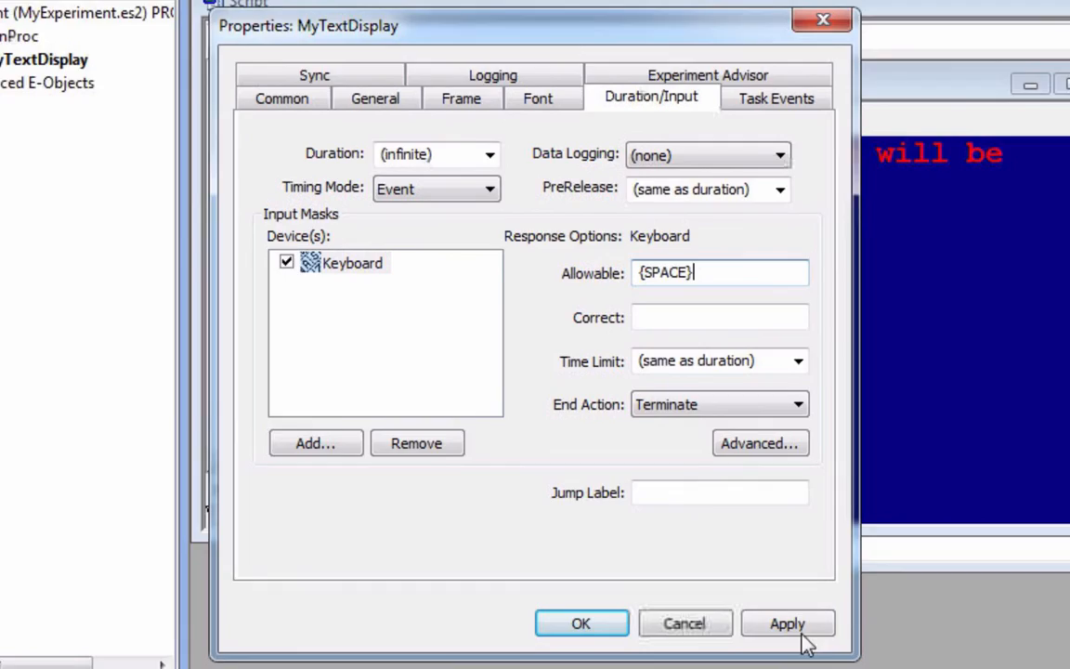
{"action": "left_click", "coordinate": [580, 622]}
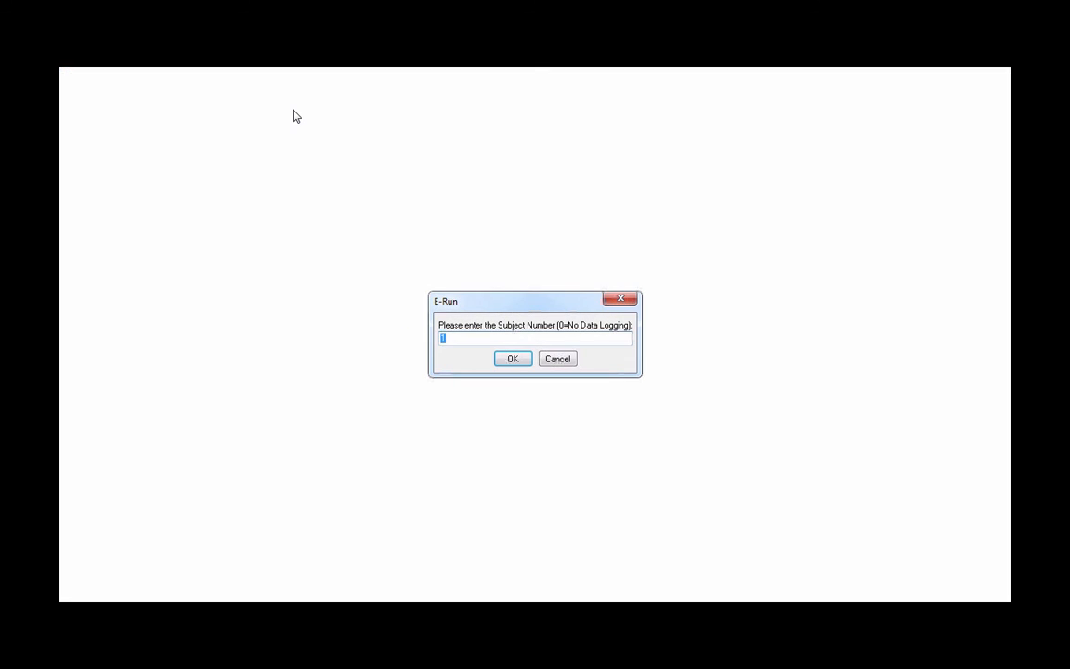
Accept the default subject number so the red centered text displays on navy
{"action": "left_click", "coordinate": [512, 359]}
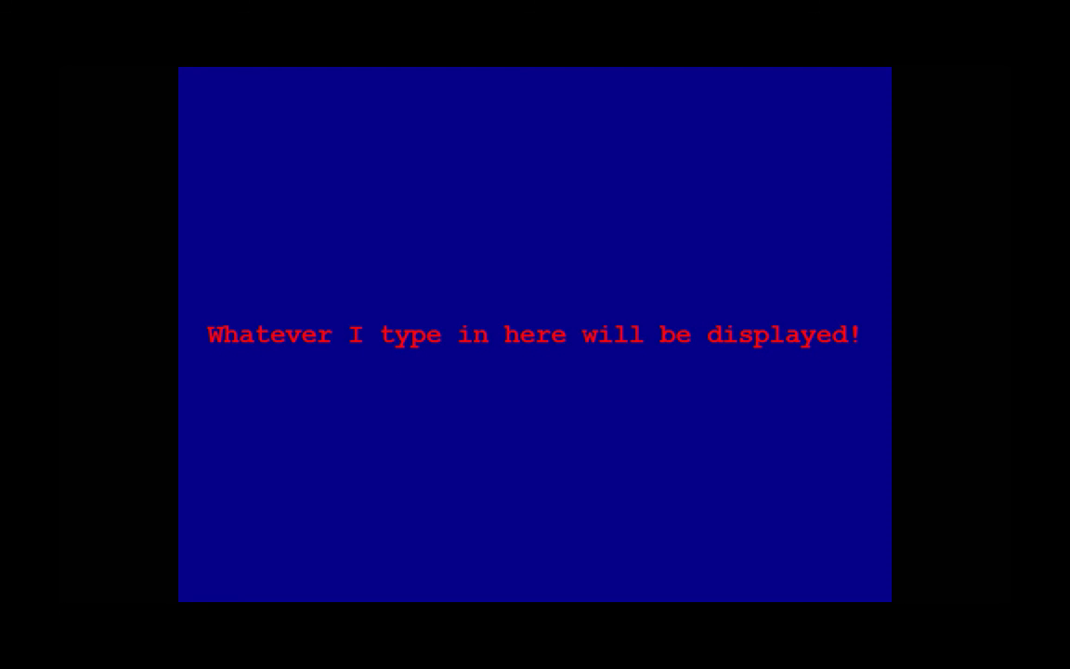